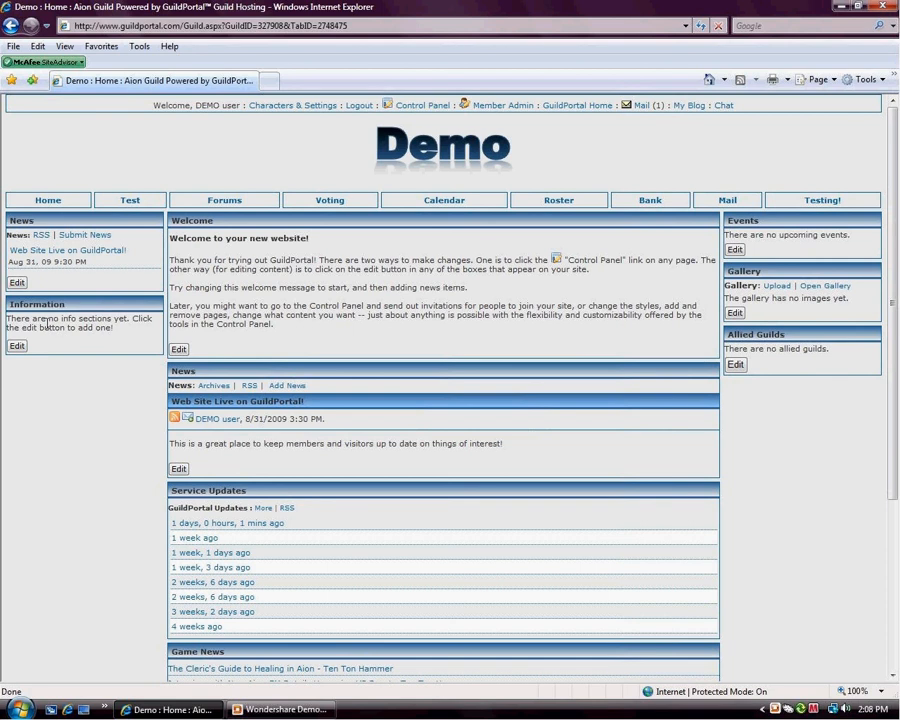
mouse_move(417, 114)
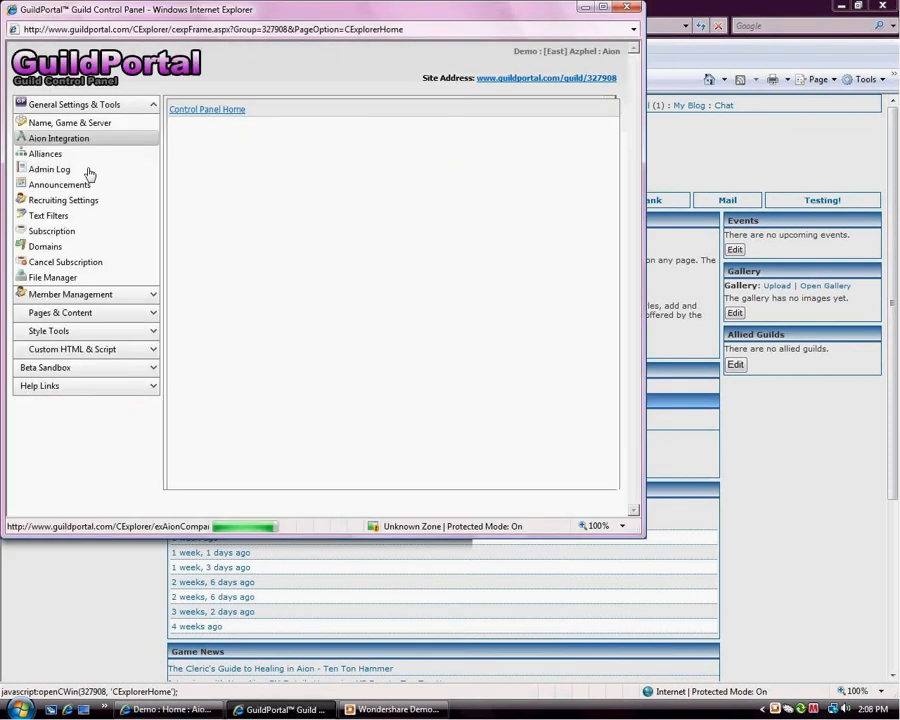
Expand Pages & Content in the Control Panel sidebar to list the site's pages.
left_click(60, 313)
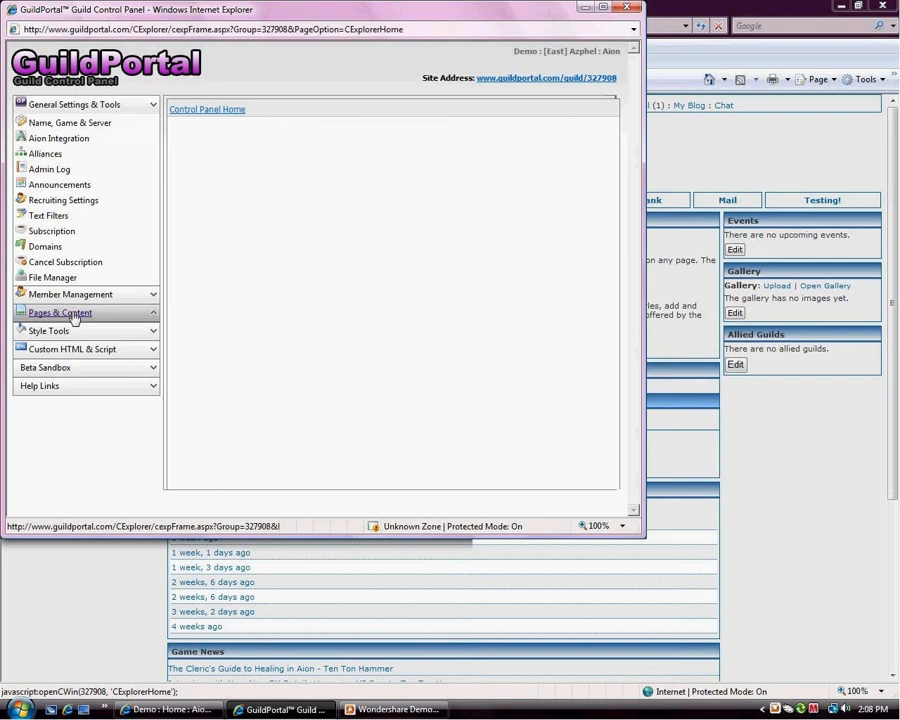
left_click(60, 314)
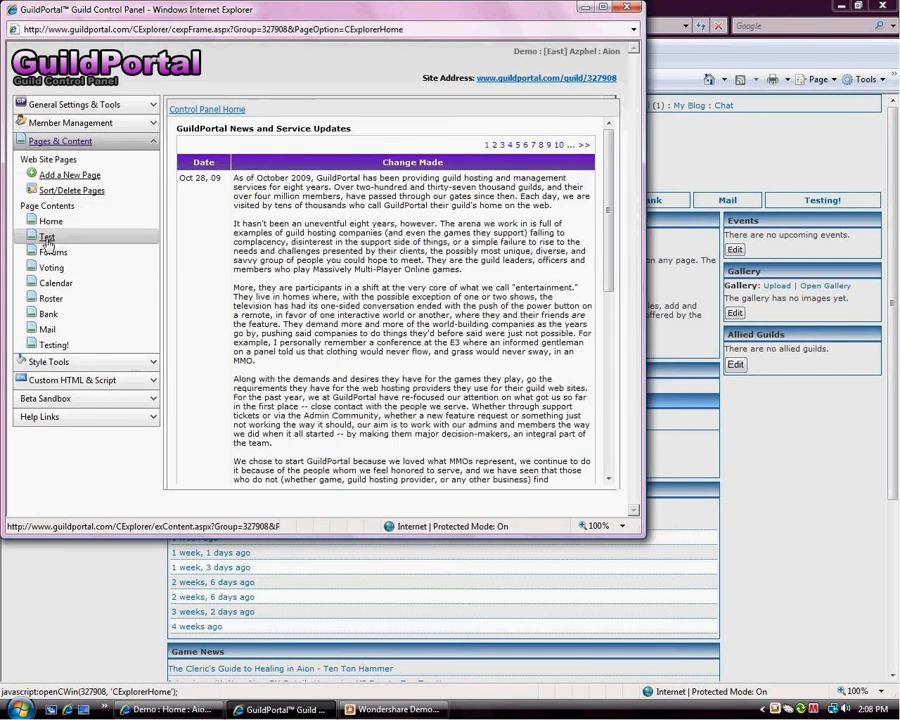
mouse_move(46, 237)
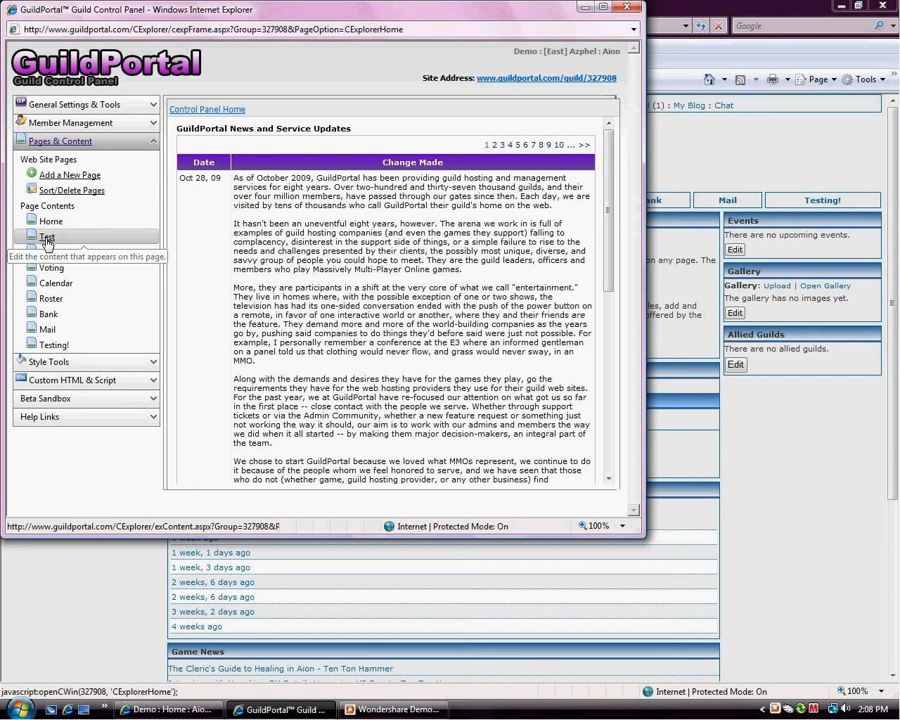
Open the Test page's Page Properties from the Page Contents list.
left_click(46, 237)
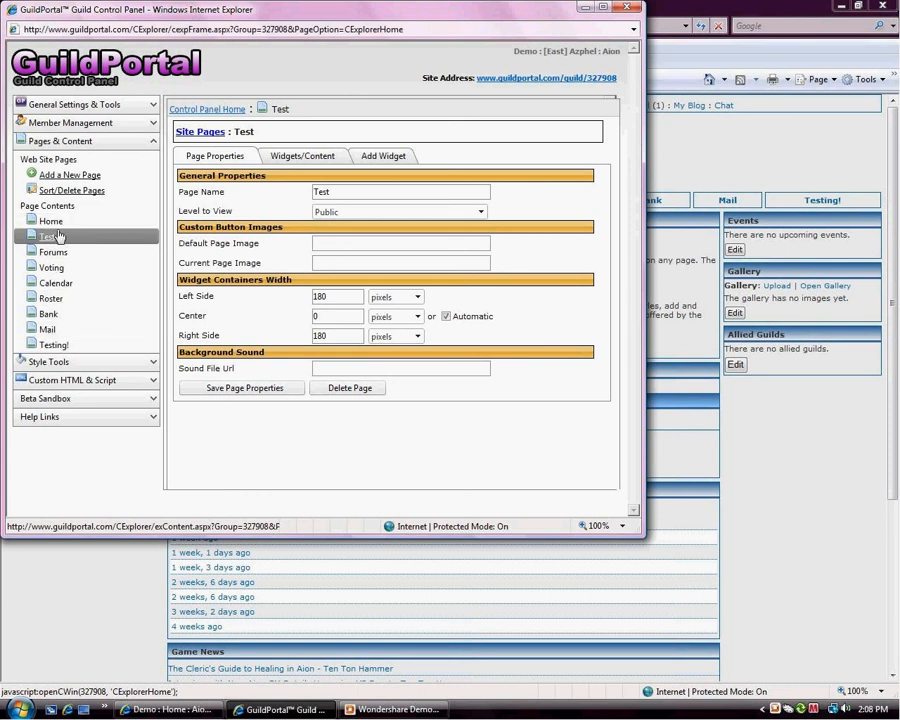
mouse_move(96, 221)
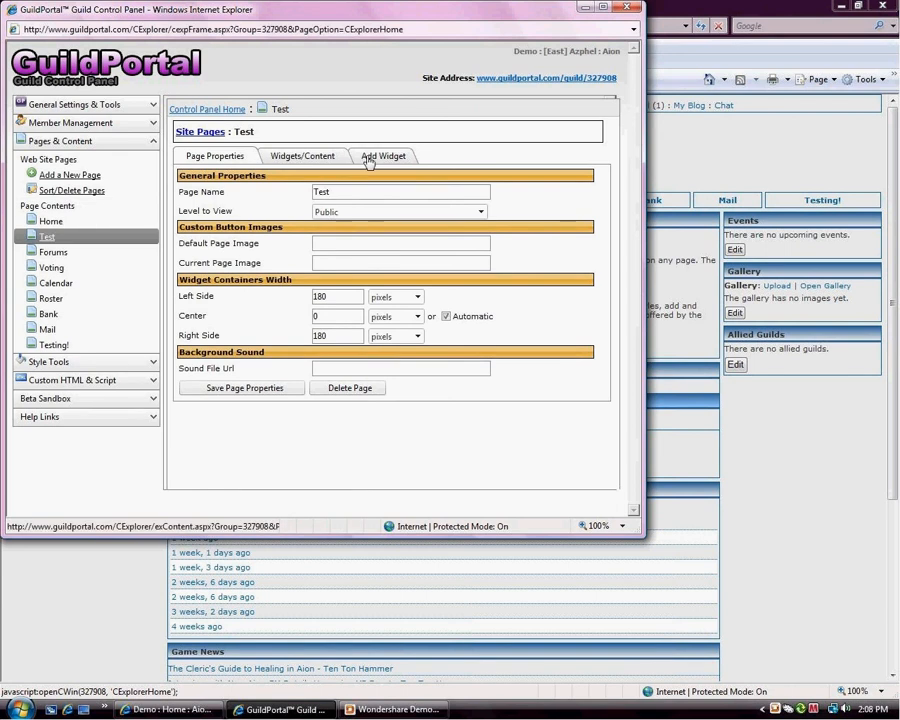
mouse_move(362, 177)
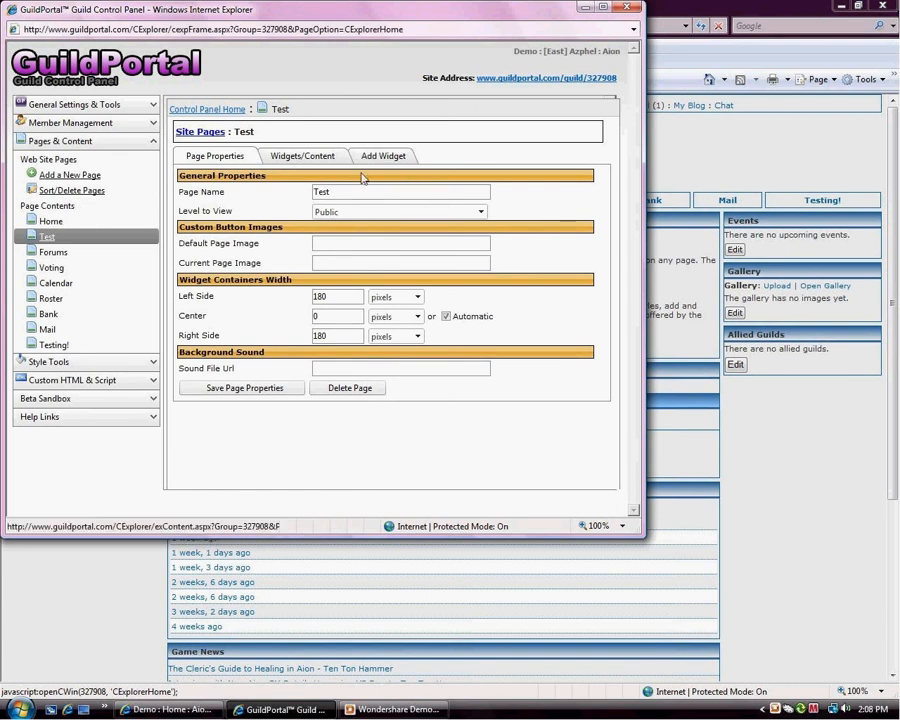
Open the Add Widget tab for the Test page and scroll the widget type list.
left_click(383, 156)
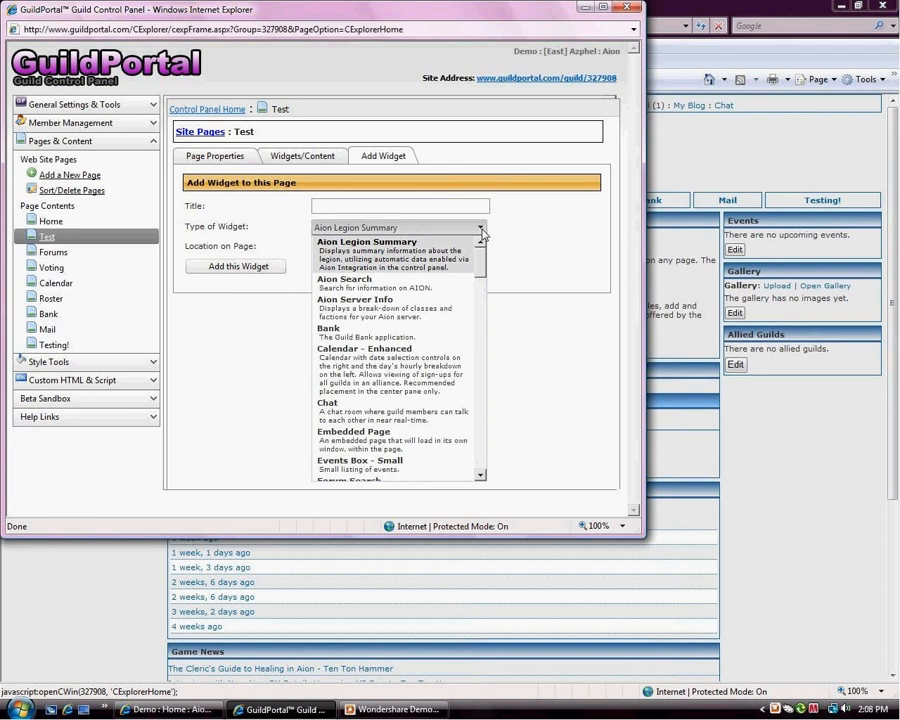
mouse_move(465, 278)
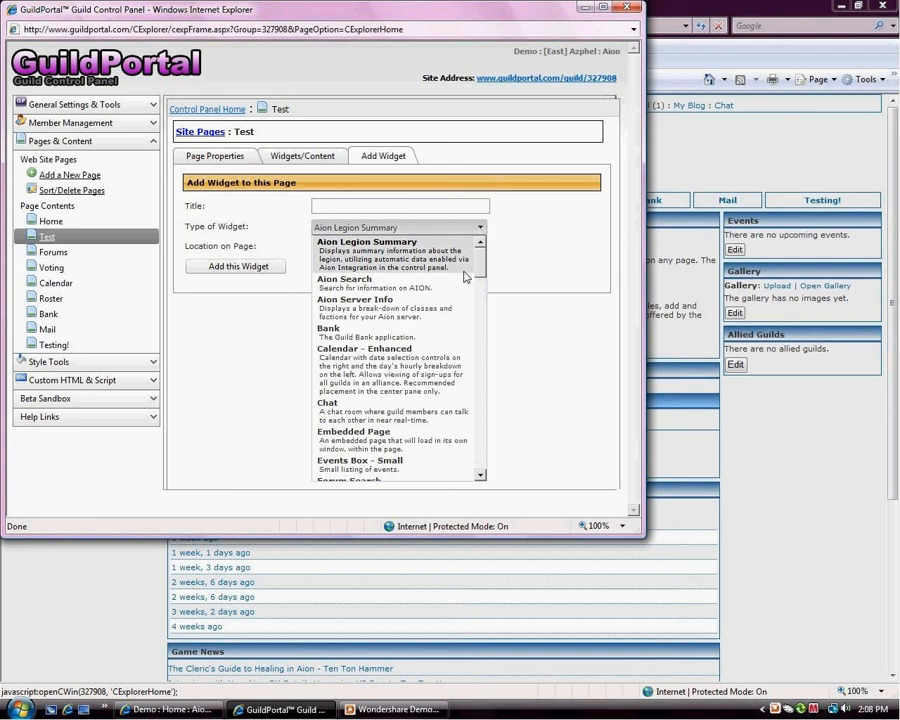
scroll("down", 3)
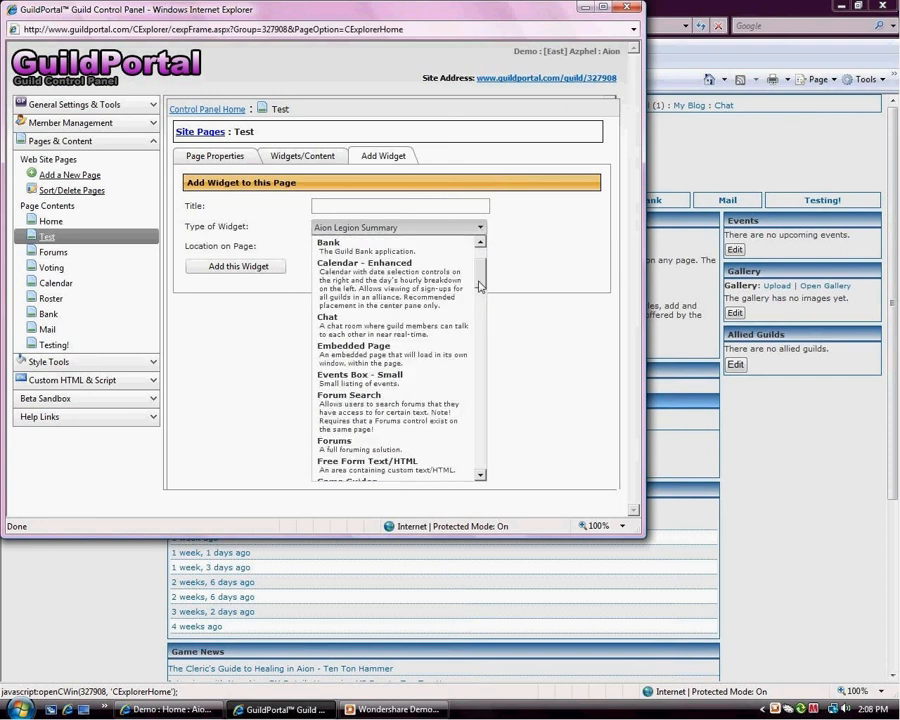
mouse_move(497, 285)
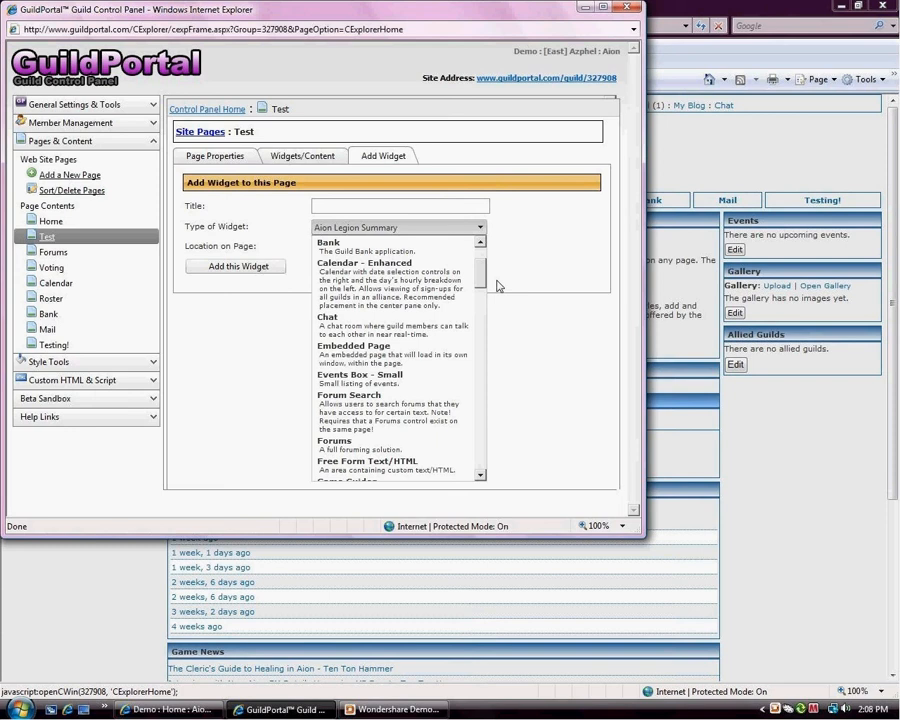
mouse_move(444, 250)
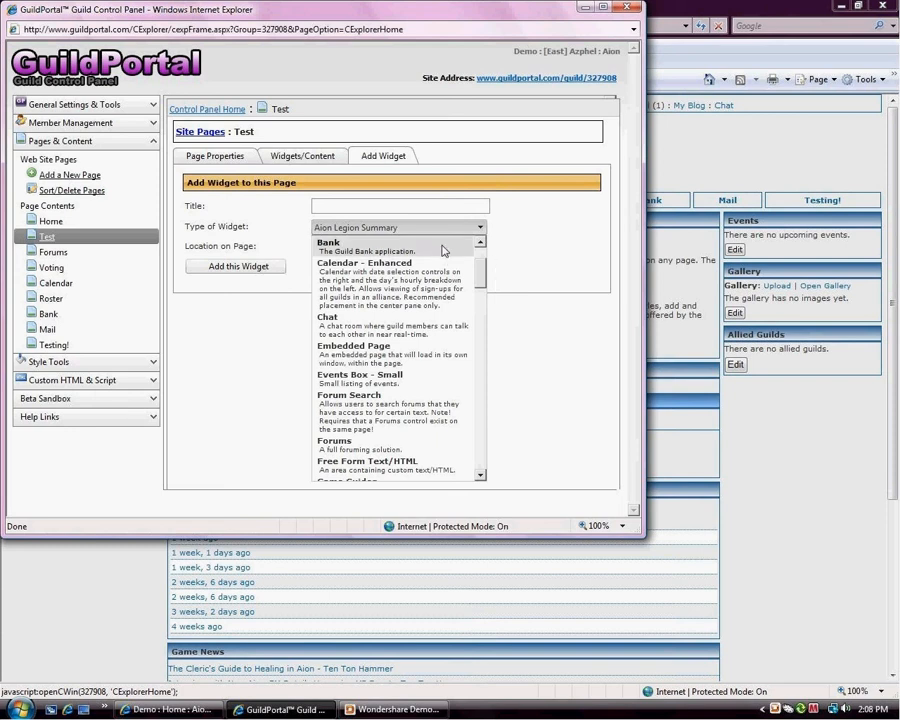
mouse_move(460, 252)
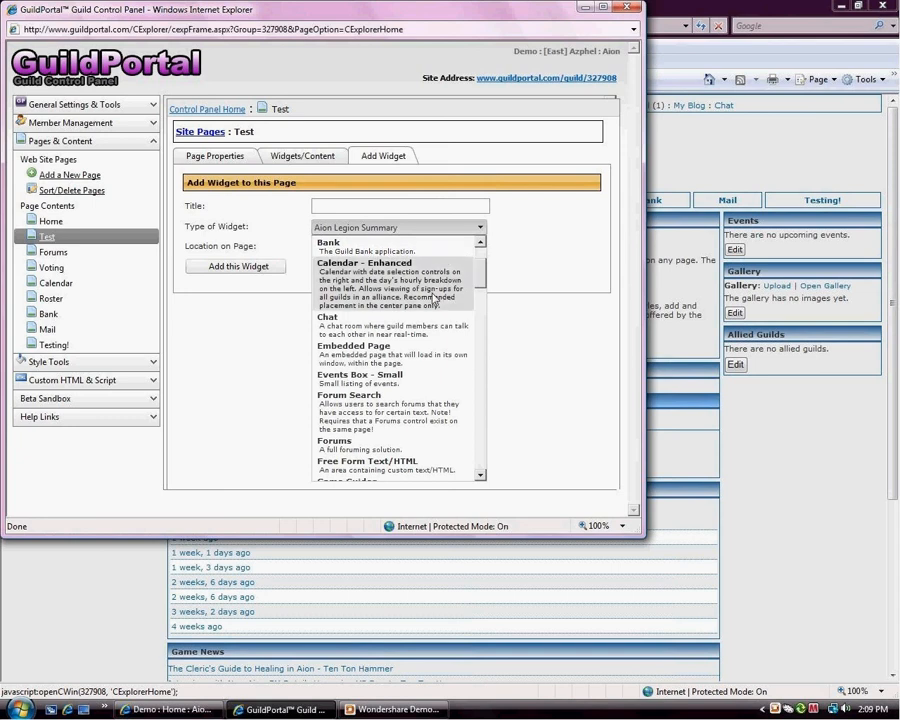
mouse_move(475, 293)
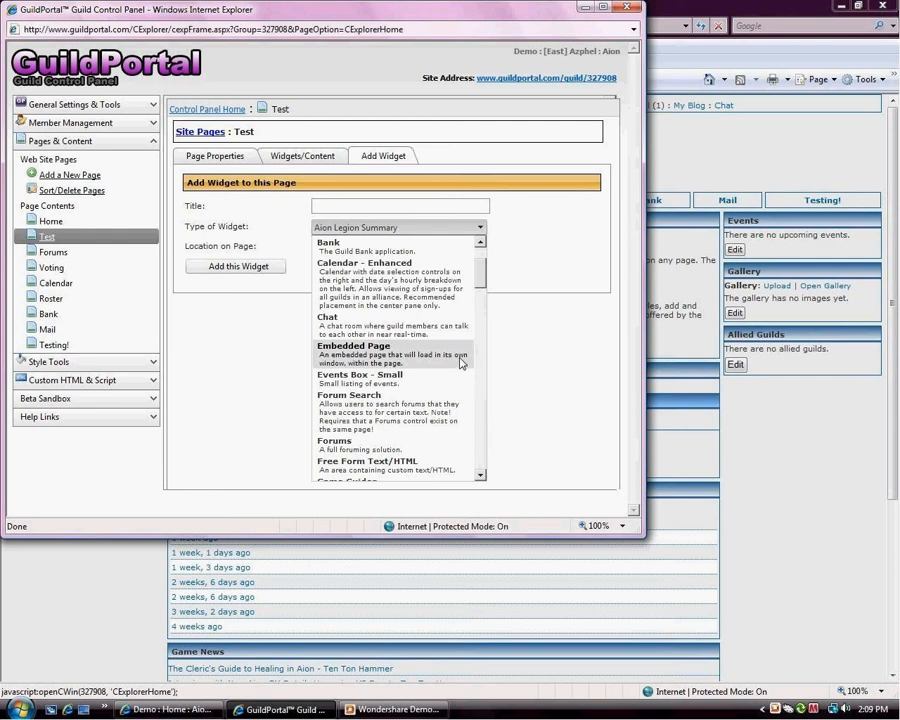
mouse_move(459, 380)
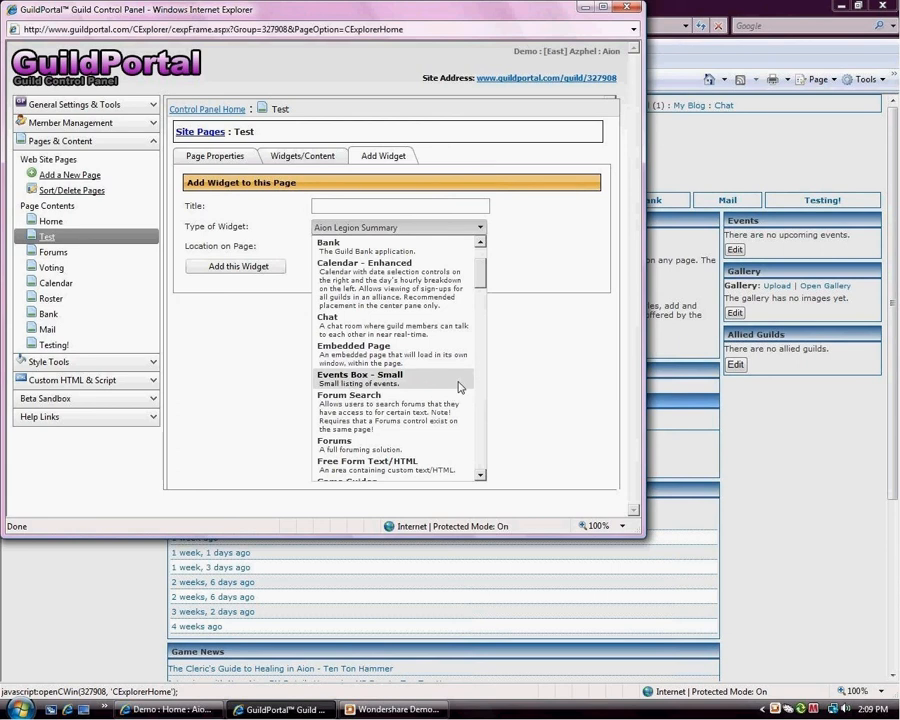
mouse_move(457, 410)
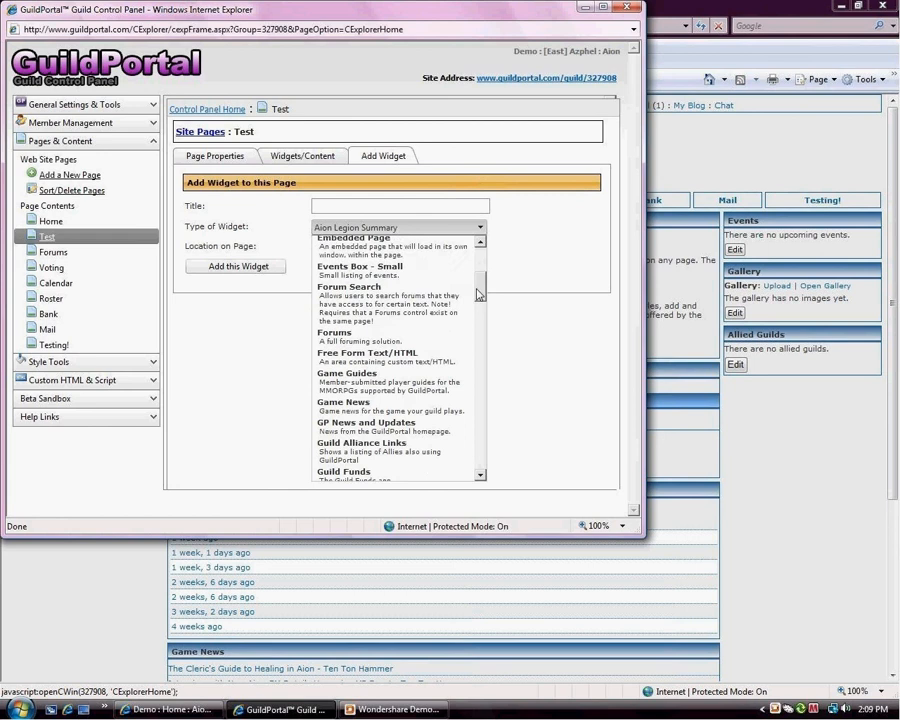
Scroll the widget types from Forums down to Game Guides, Image Gallery and Inbox.
scroll("down", 3)
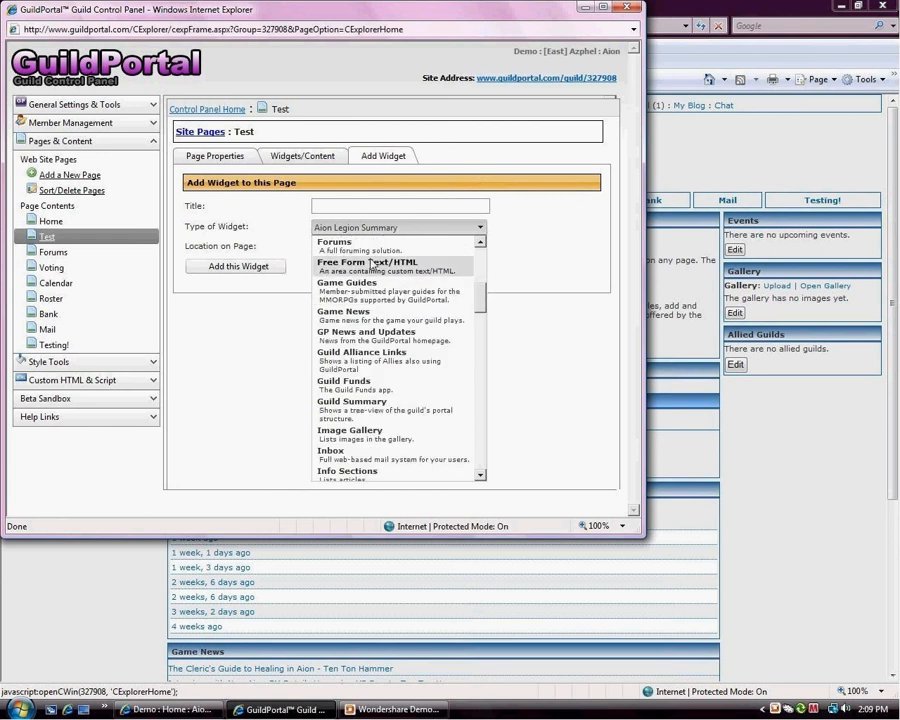
mouse_move(462, 273)
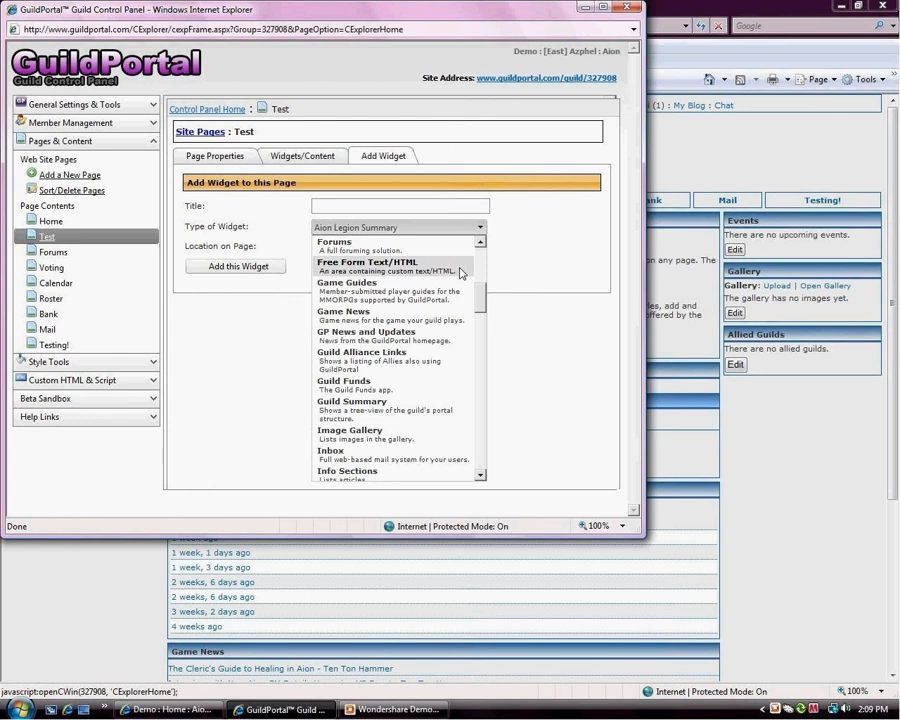
mouse_move(398, 291)
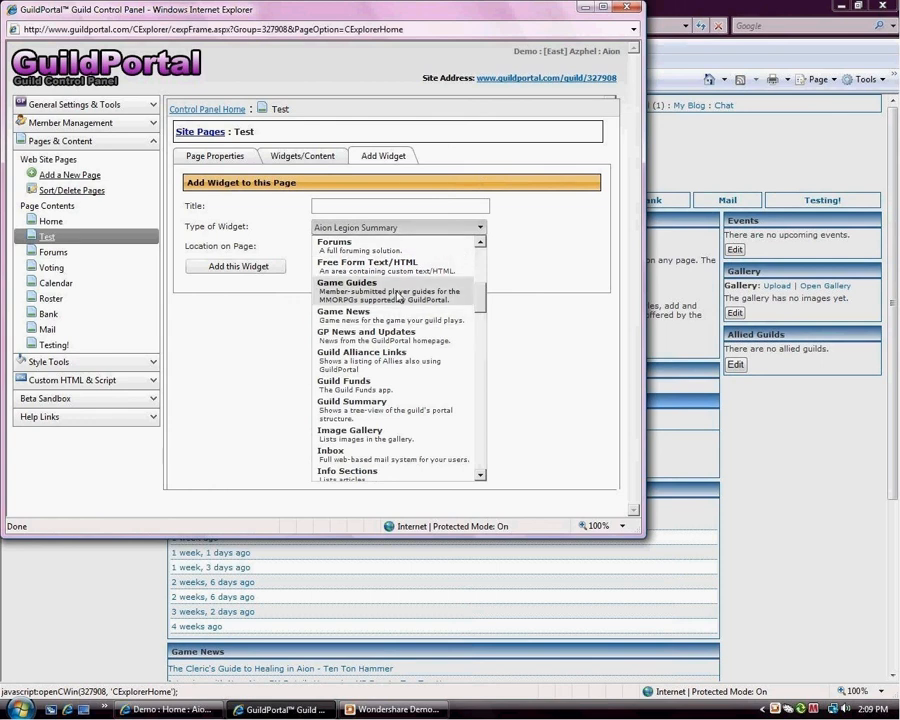
mouse_move(470, 297)
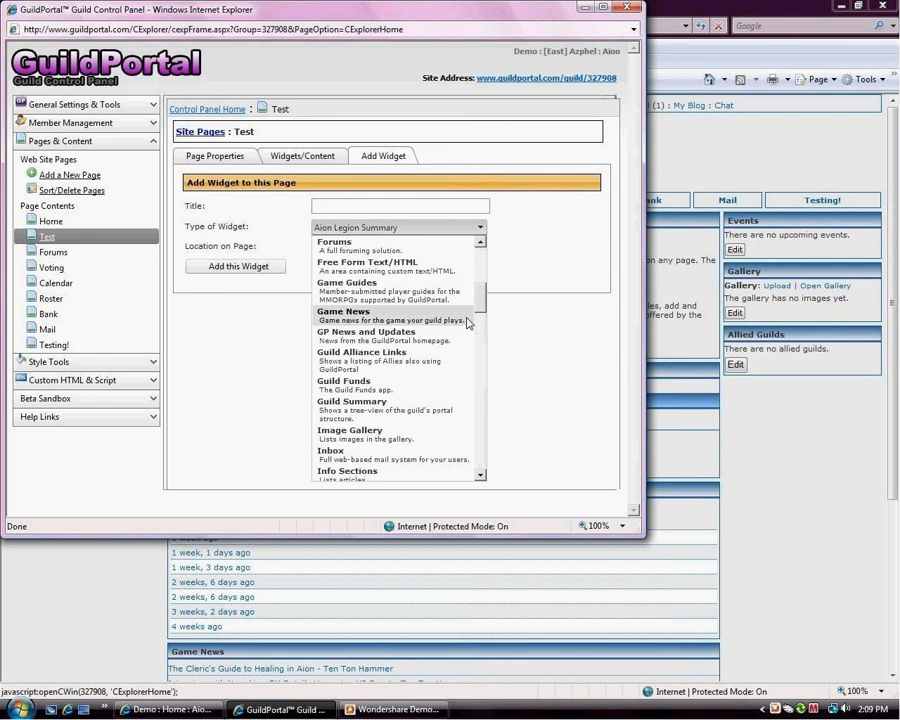
mouse_move(462, 336)
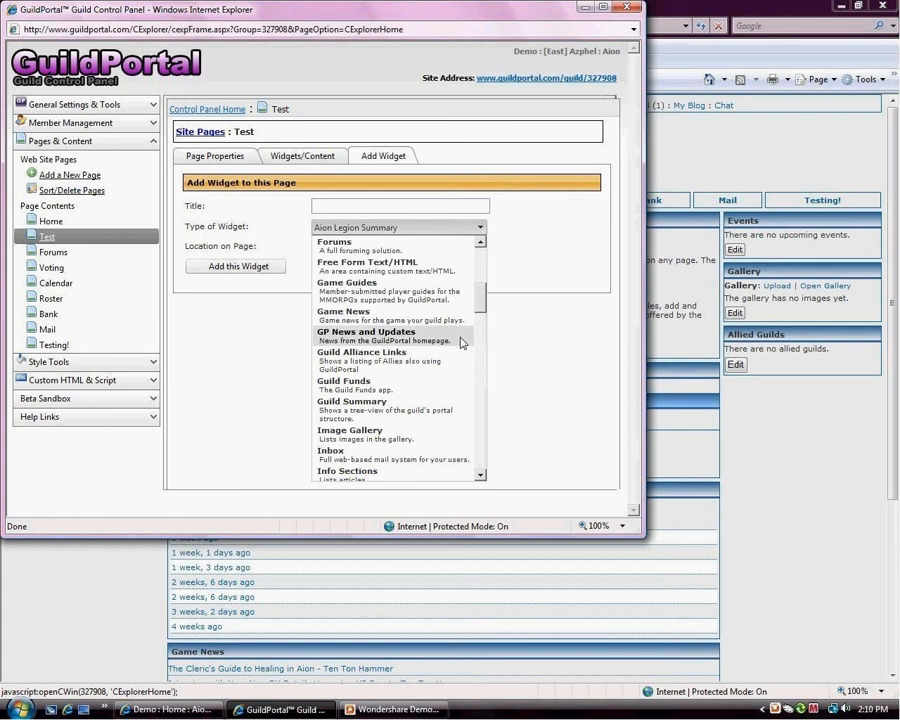
mouse_move(472, 360)
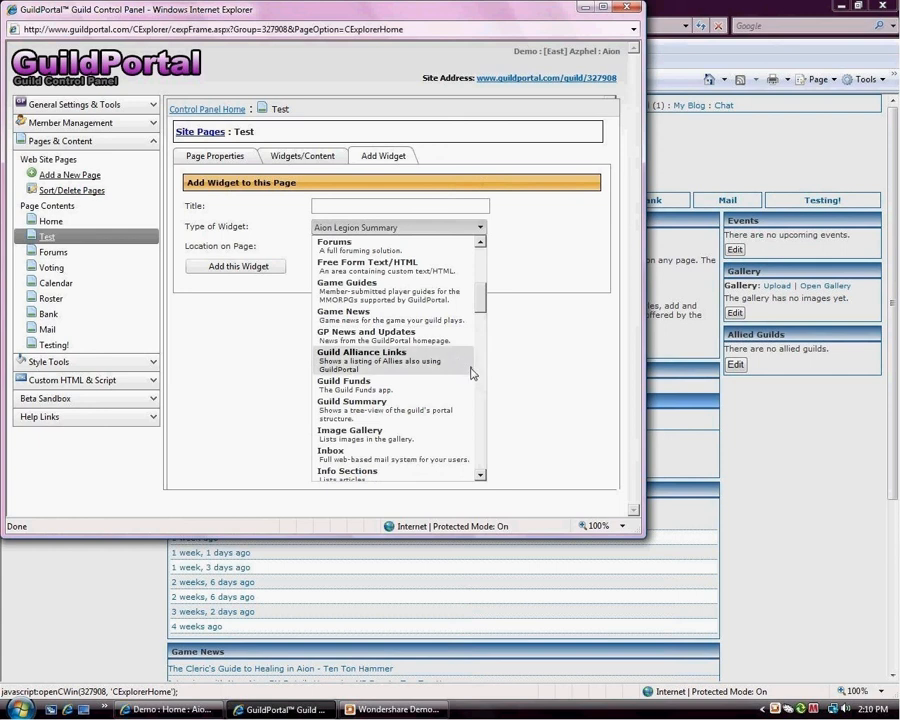
mouse_move(461, 364)
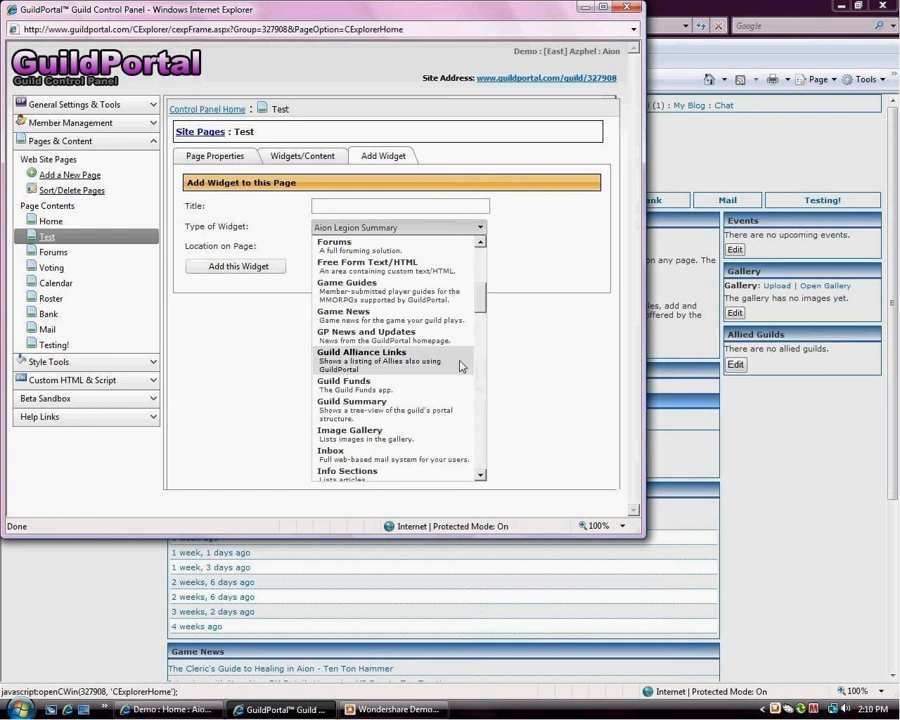
mouse_move(463, 366)
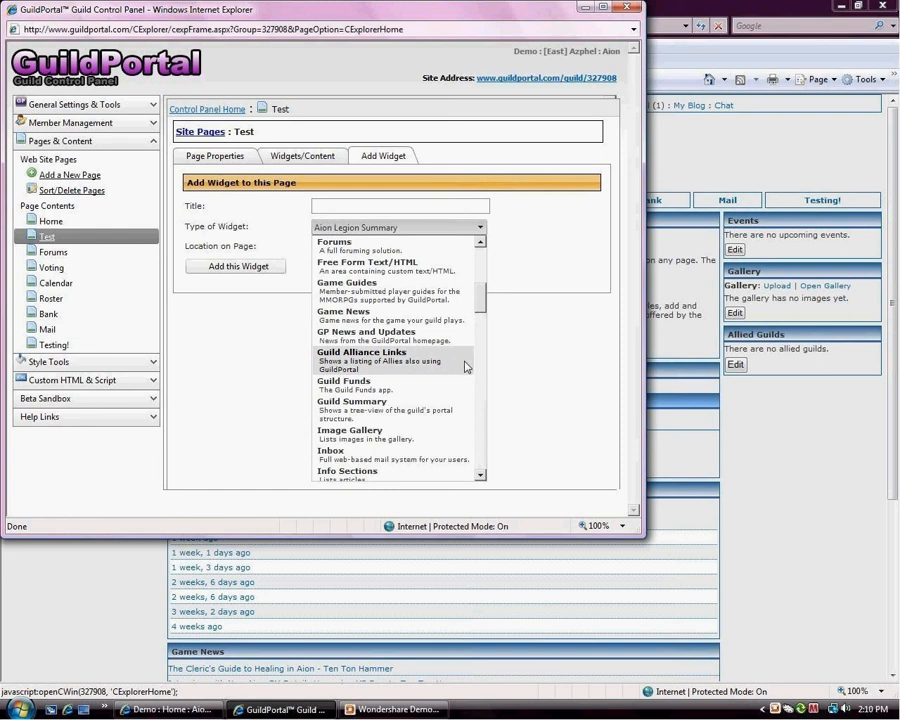
mouse_move(460, 388)
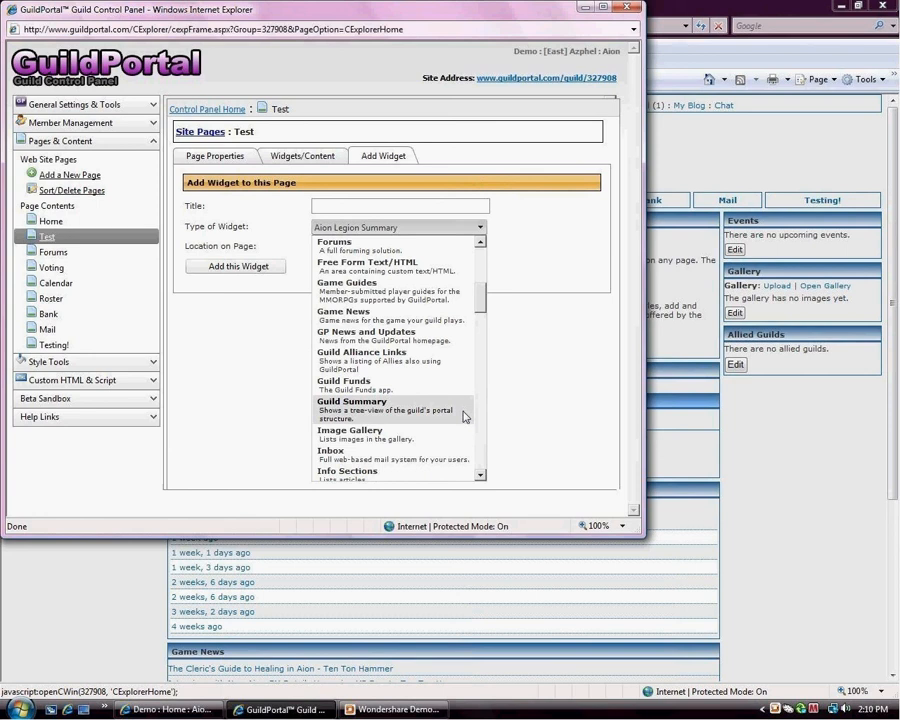
mouse_move(461, 434)
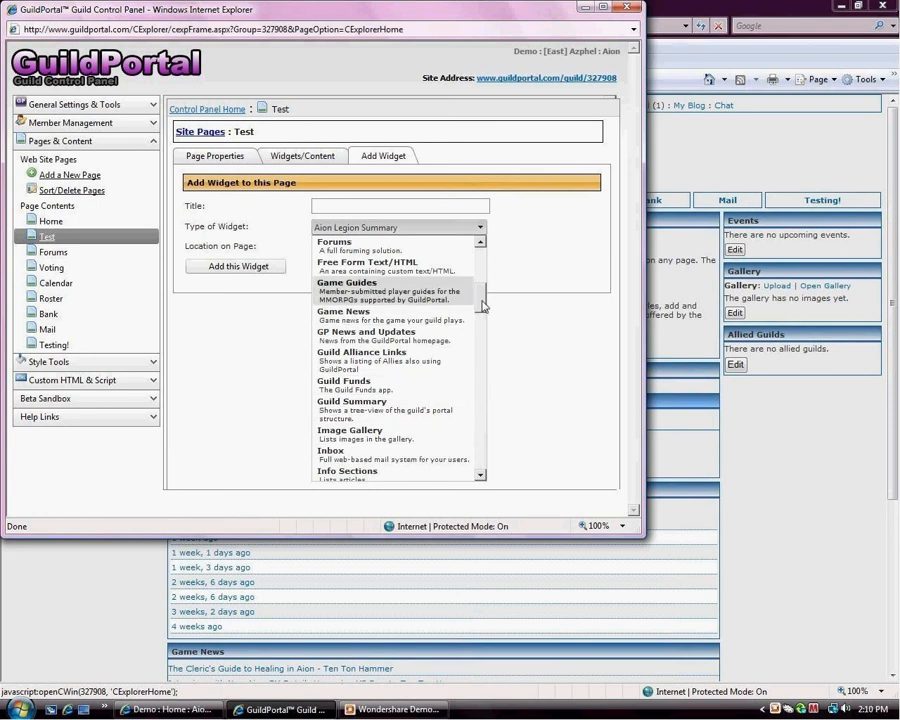
Scroll the widget types past Inbox and Library to Links, Medals and News Box.
scroll("down", 3)
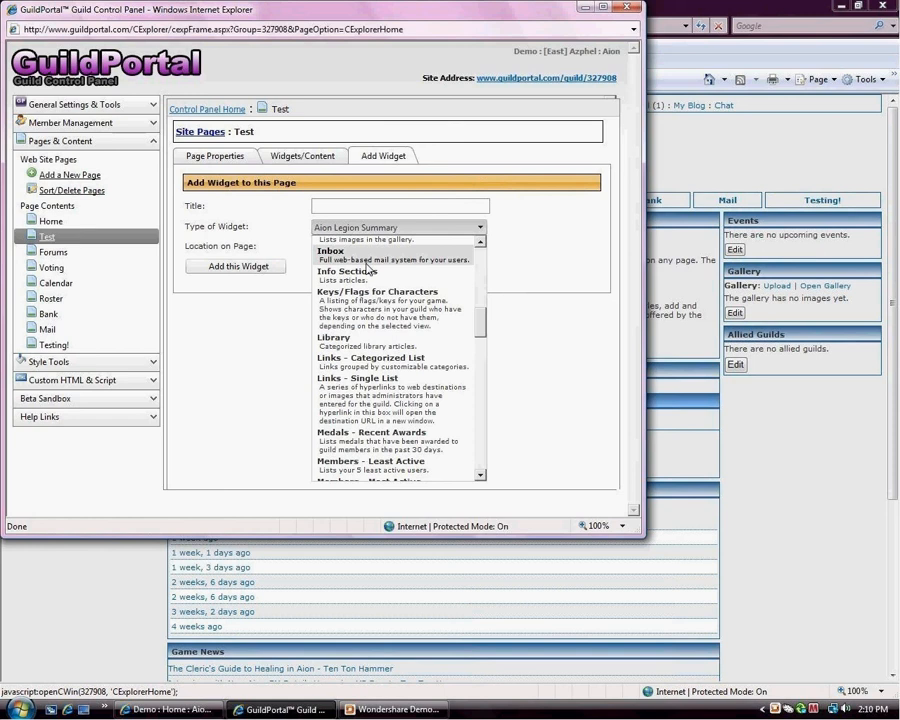
mouse_move(398, 281)
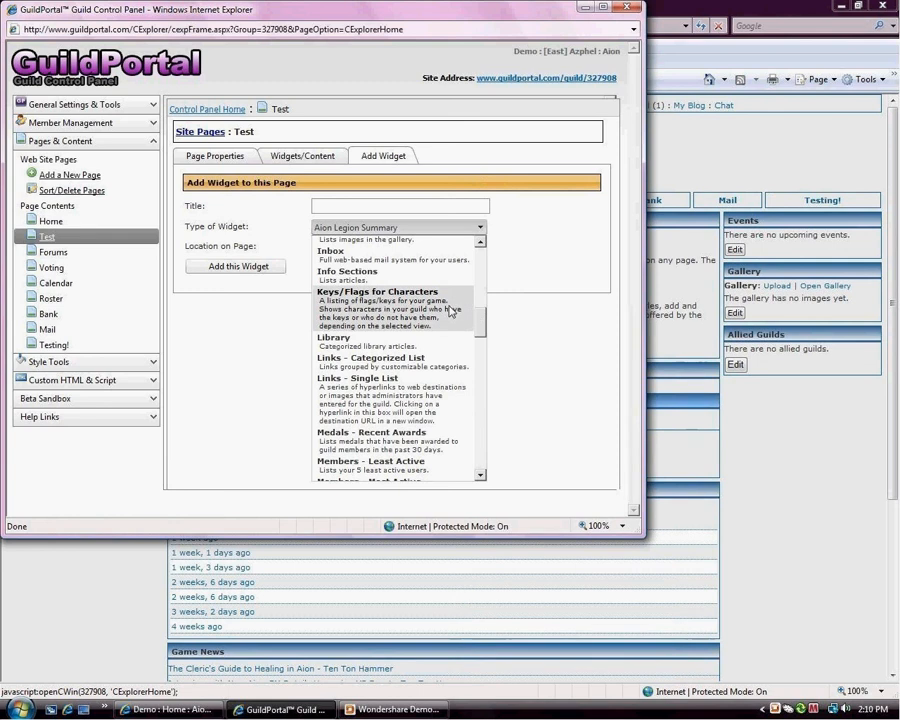
mouse_move(477, 300)
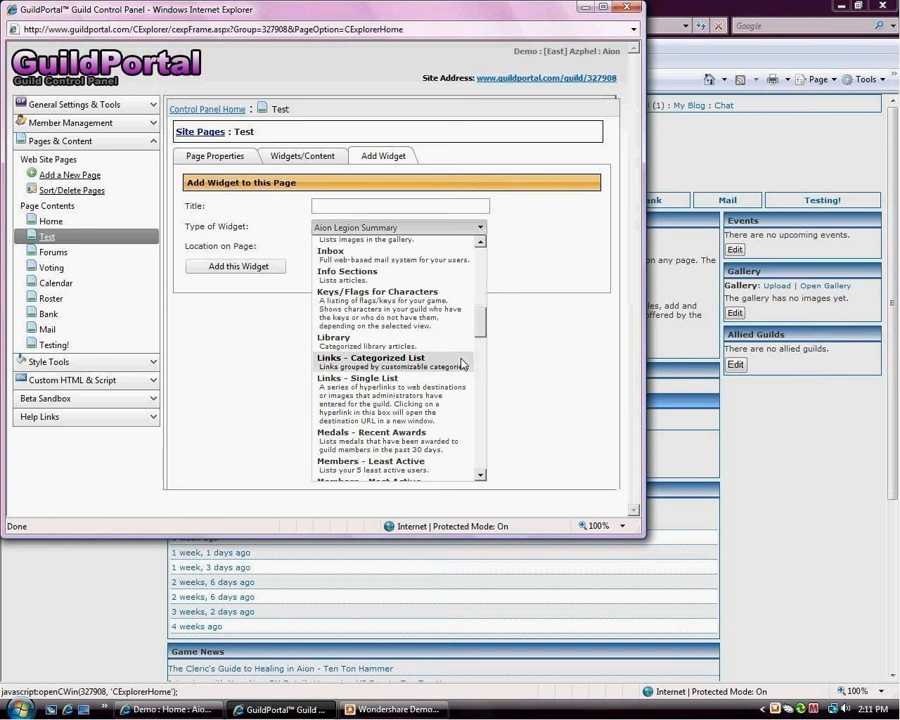
mouse_move(333, 337)
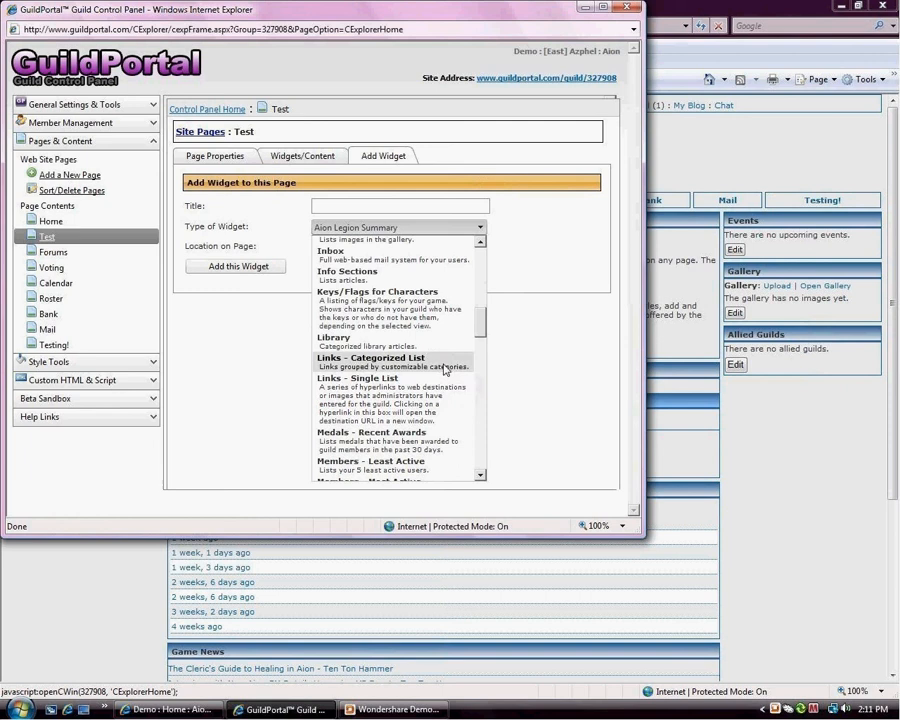
mouse_move(446, 375)
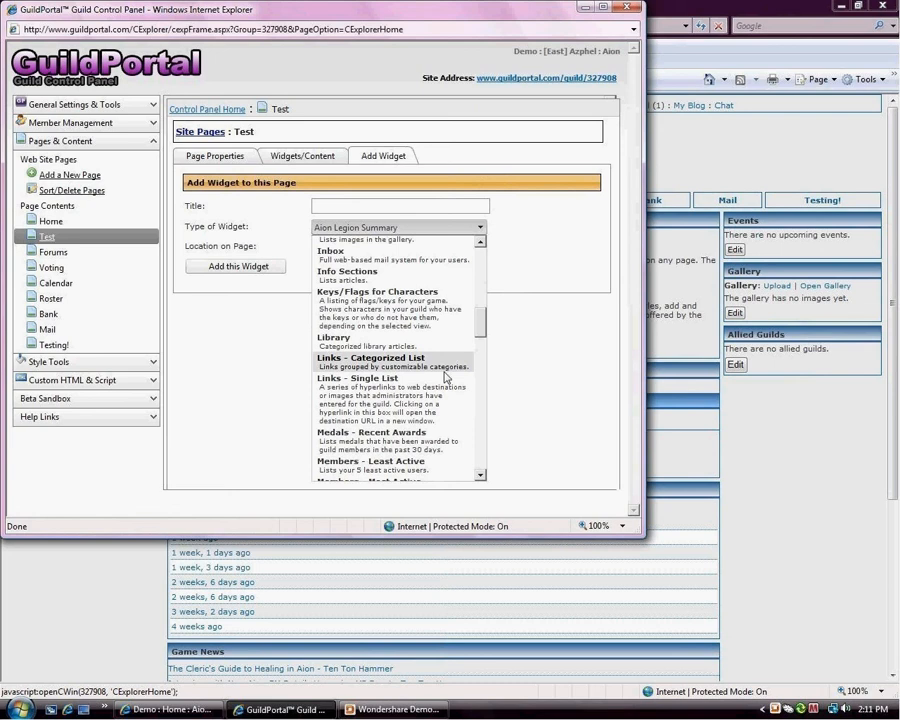
scroll("down", 3)
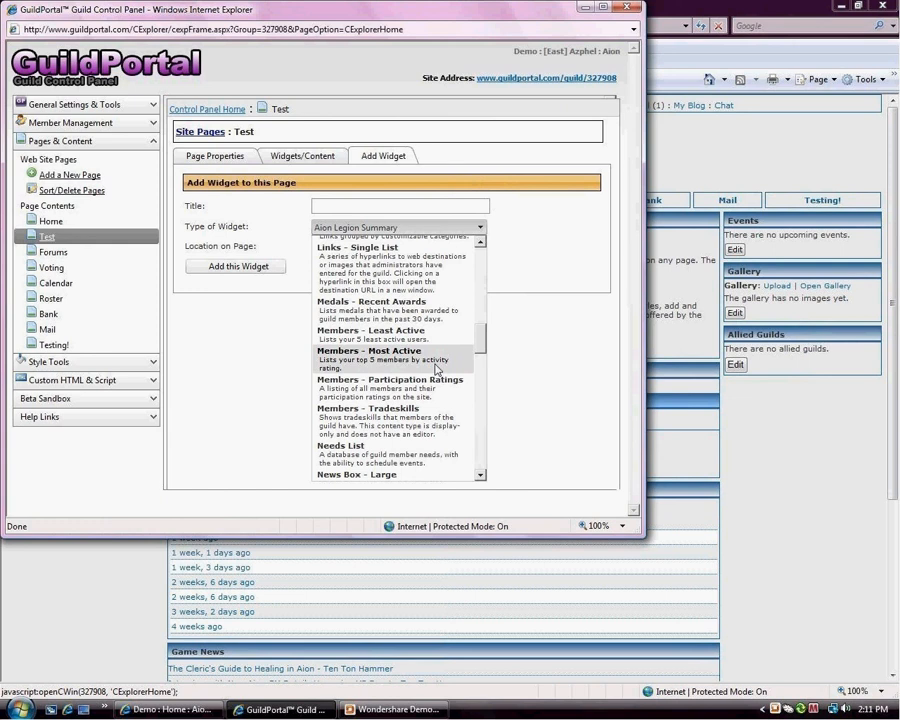
mouse_move(438, 388)
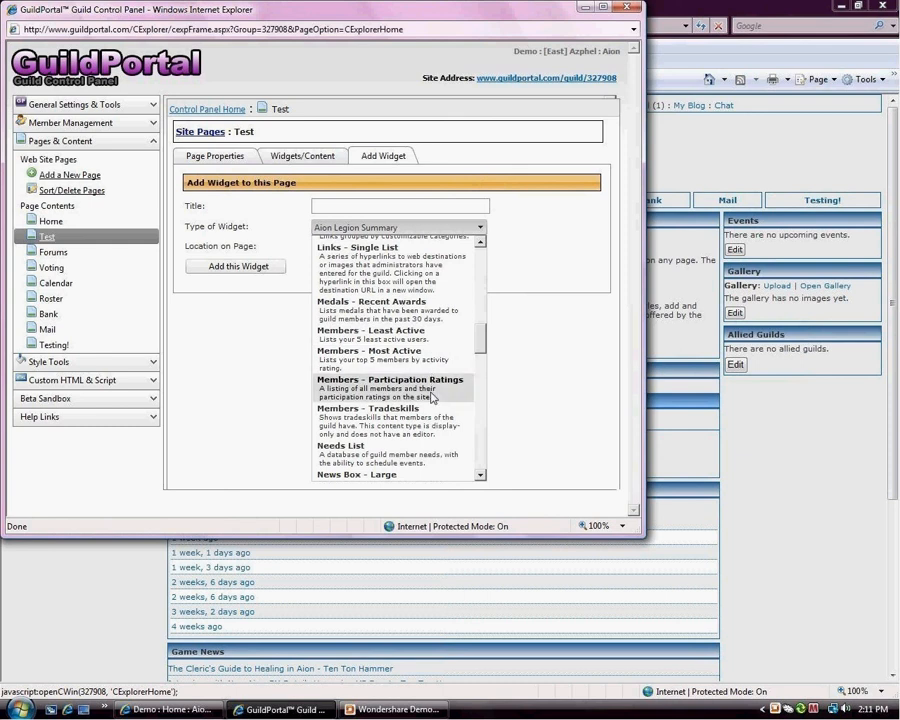
mouse_move(442, 394)
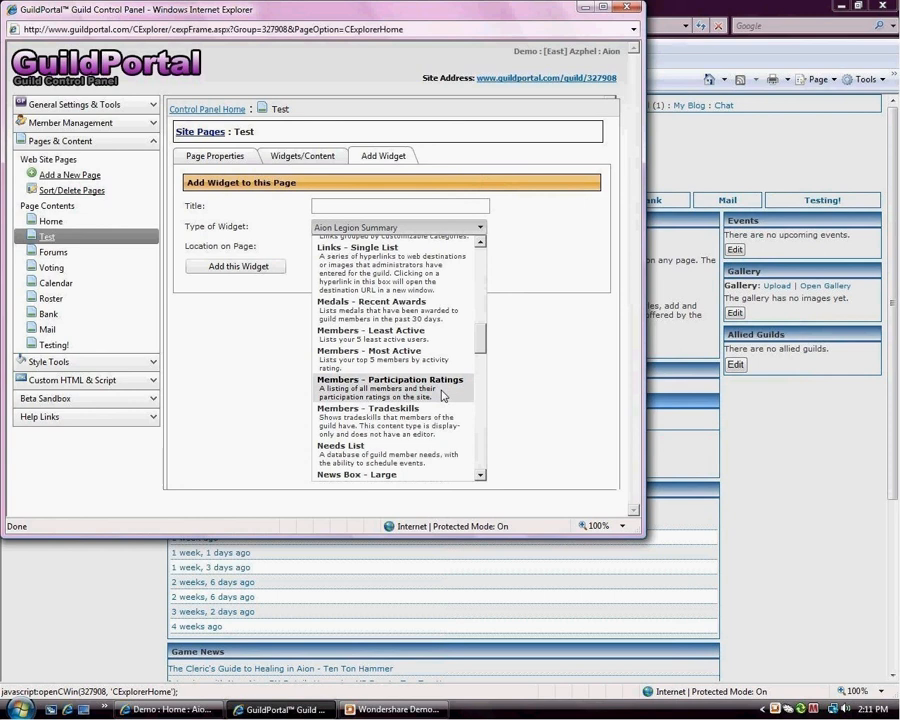
mouse_move(448, 399)
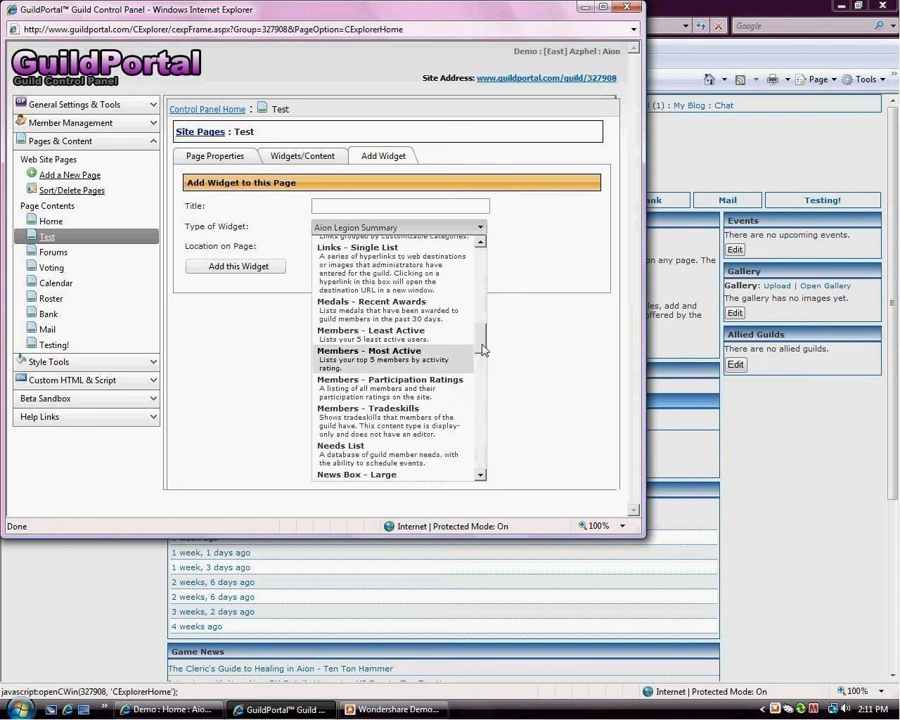
Scroll past Members and News Box to Page View Counter, PayPal and Quests.
scroll("down", 3)
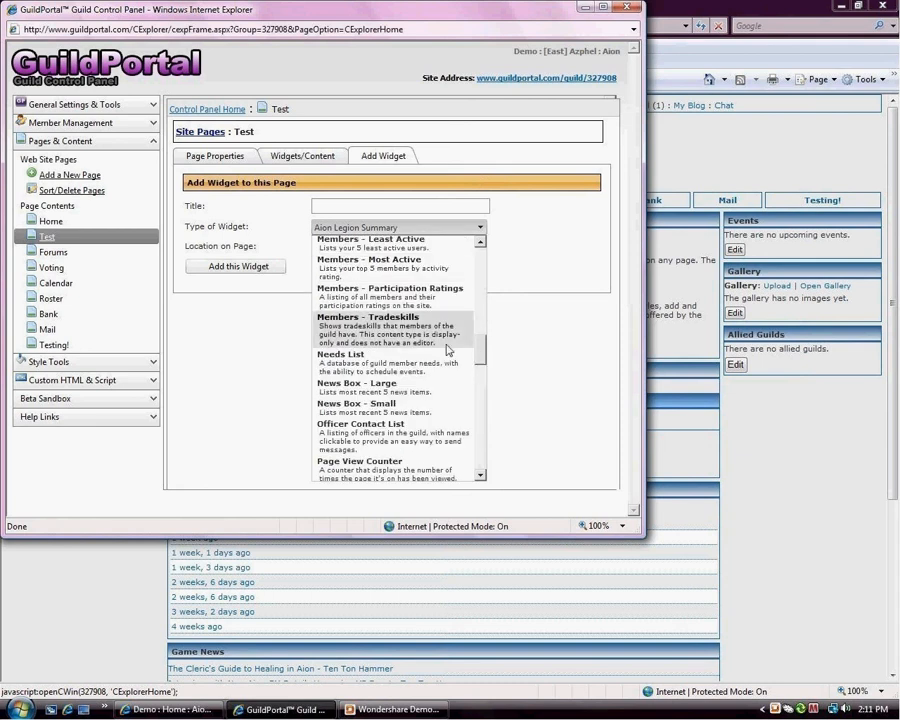
mouse_move(457, 337)
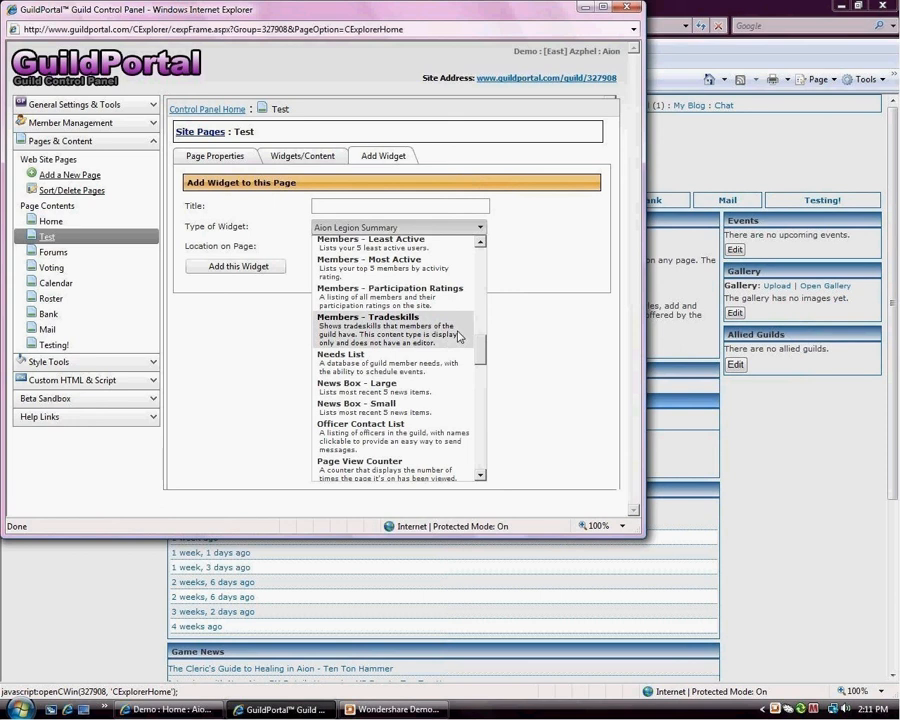
mouse_move(452, 330)
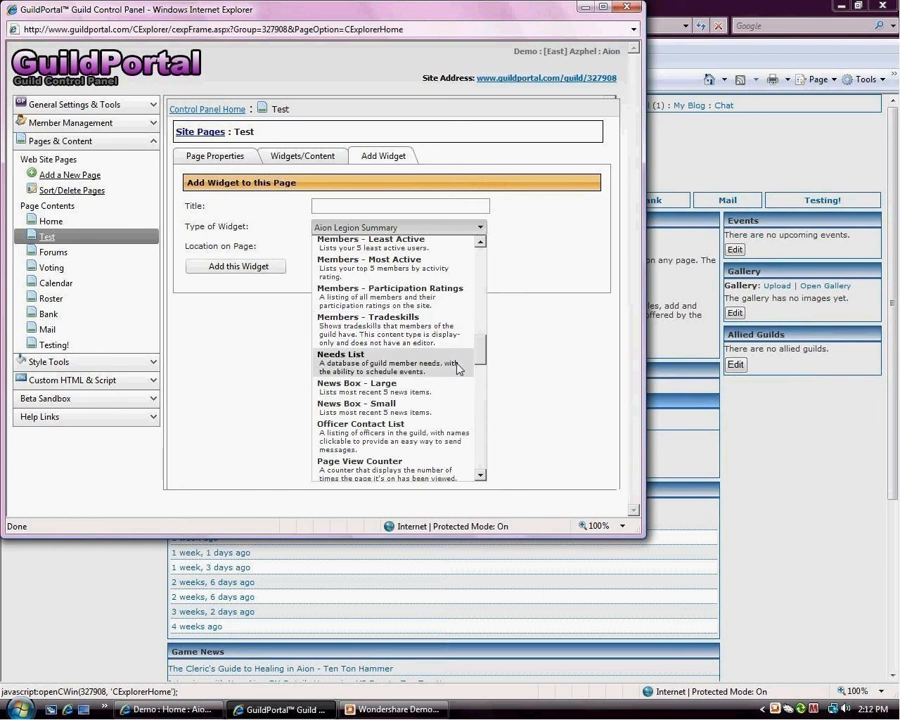
mouse_move(461, 372)
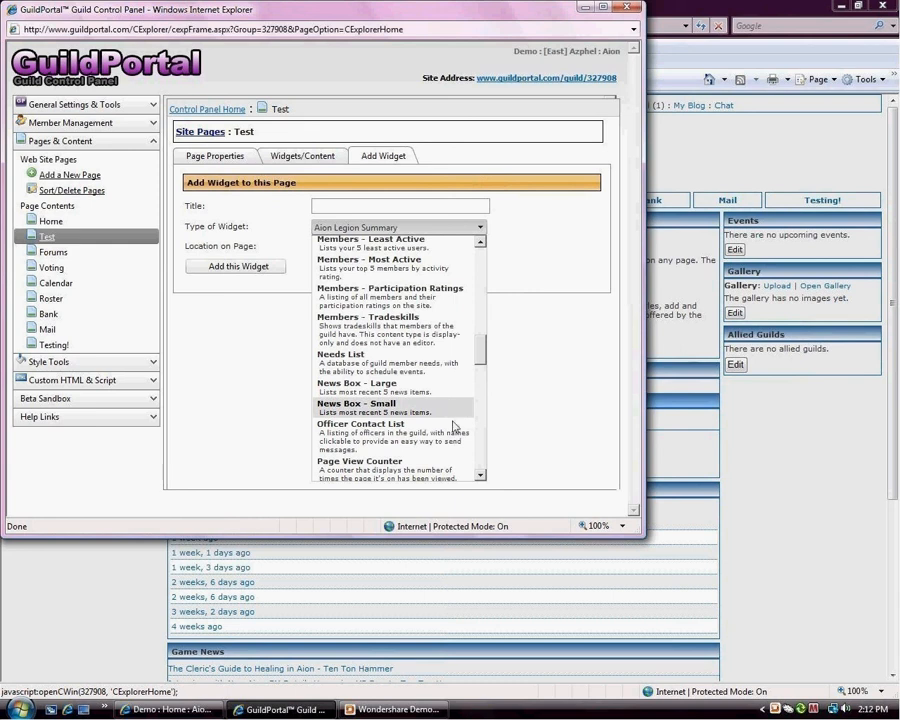
scroll("down", 3)
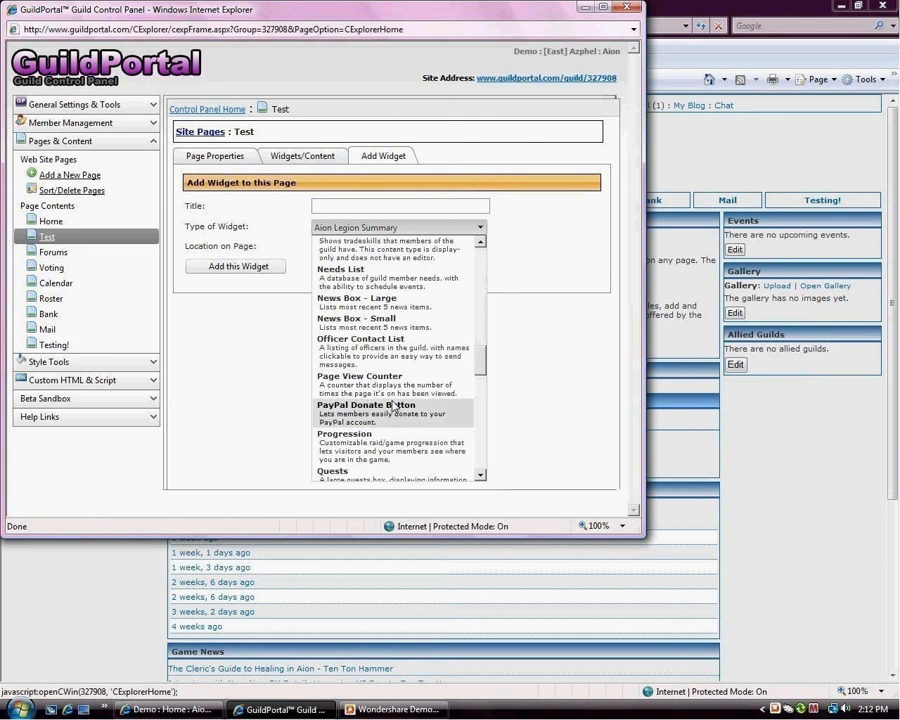
mouse_move(467, 419)
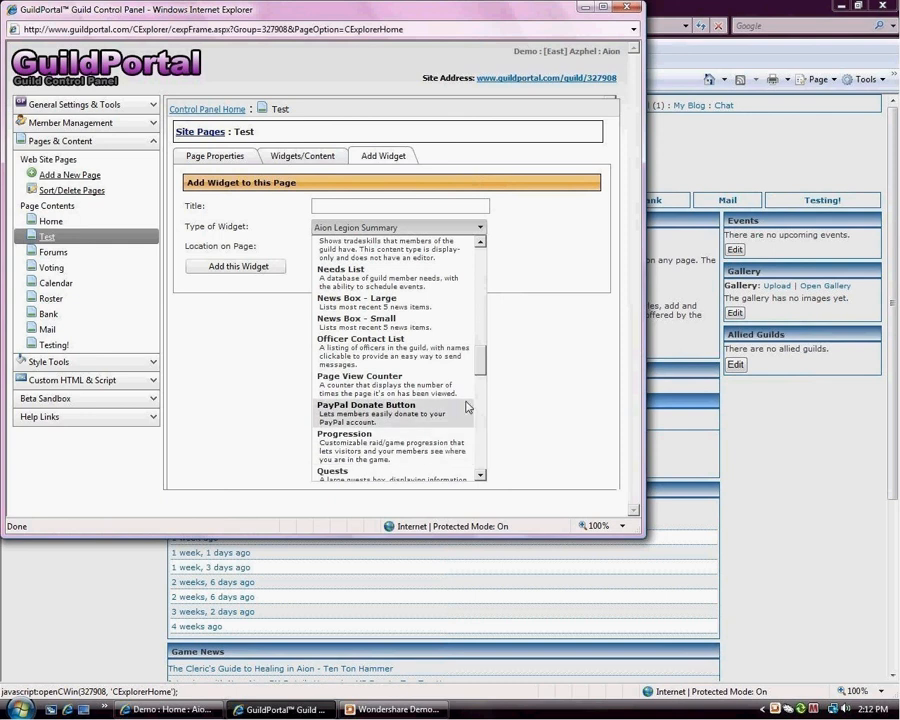
Scroll past Quotes and Raid Point Standings to Recruiting Information and Roster.
scroll("down", 3)
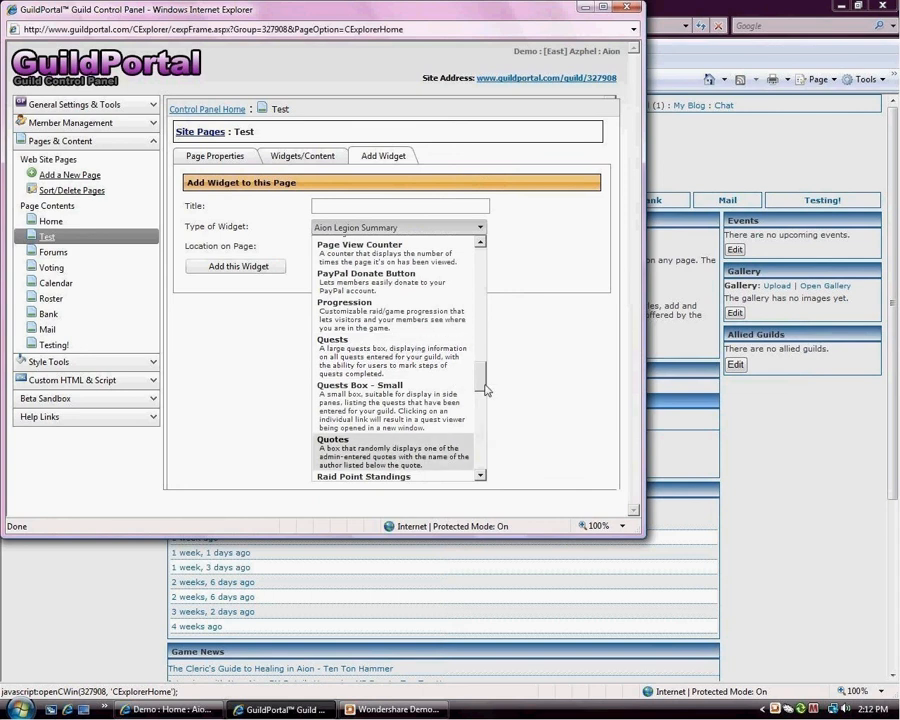
scroll("down", 3)
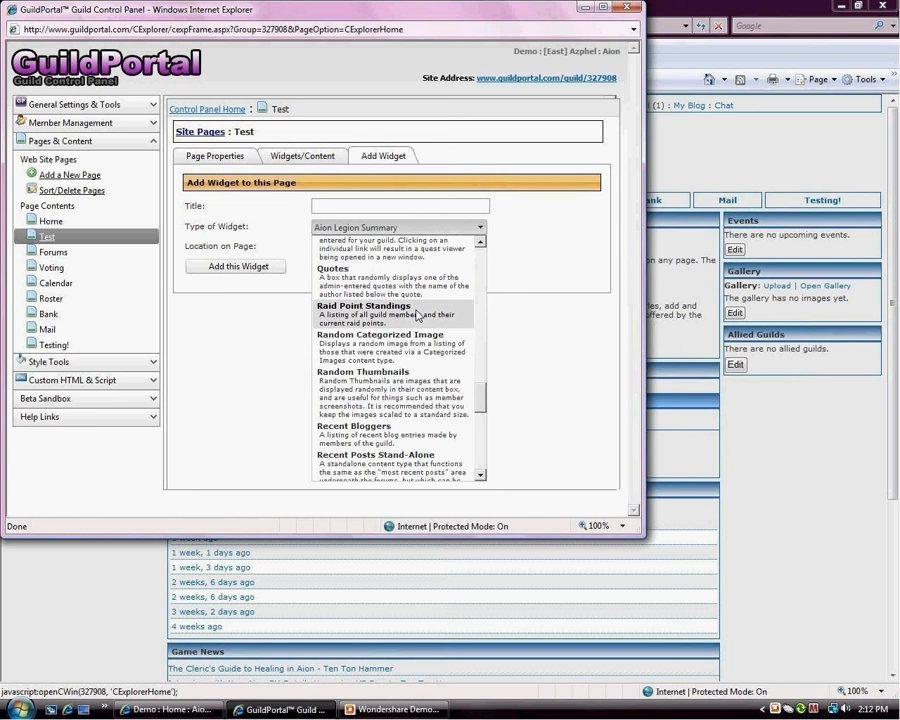
mouse_move(456, 316)
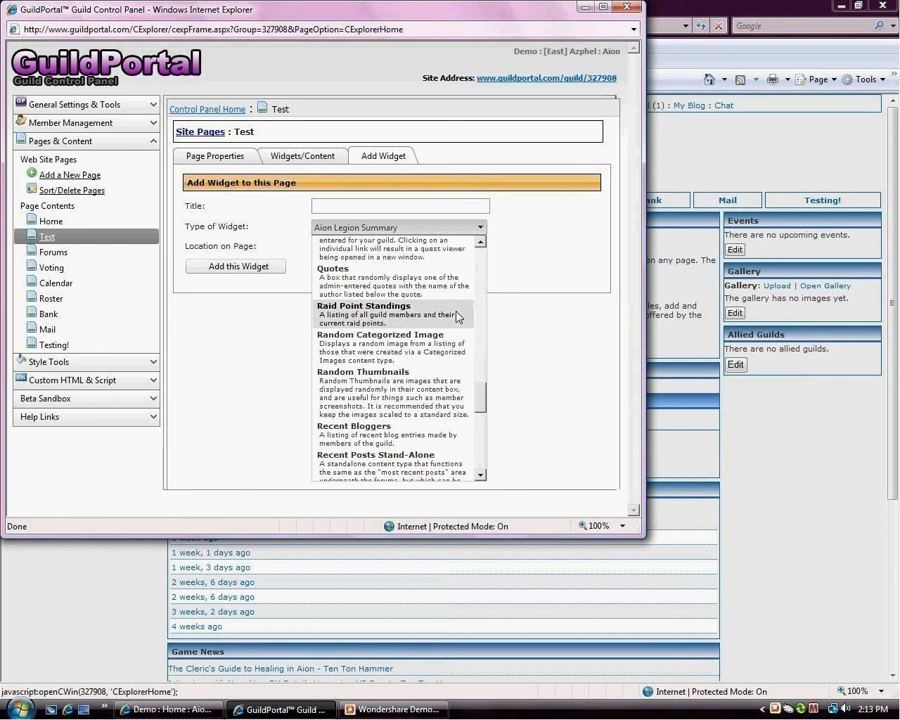
mouse_move(458, 347)
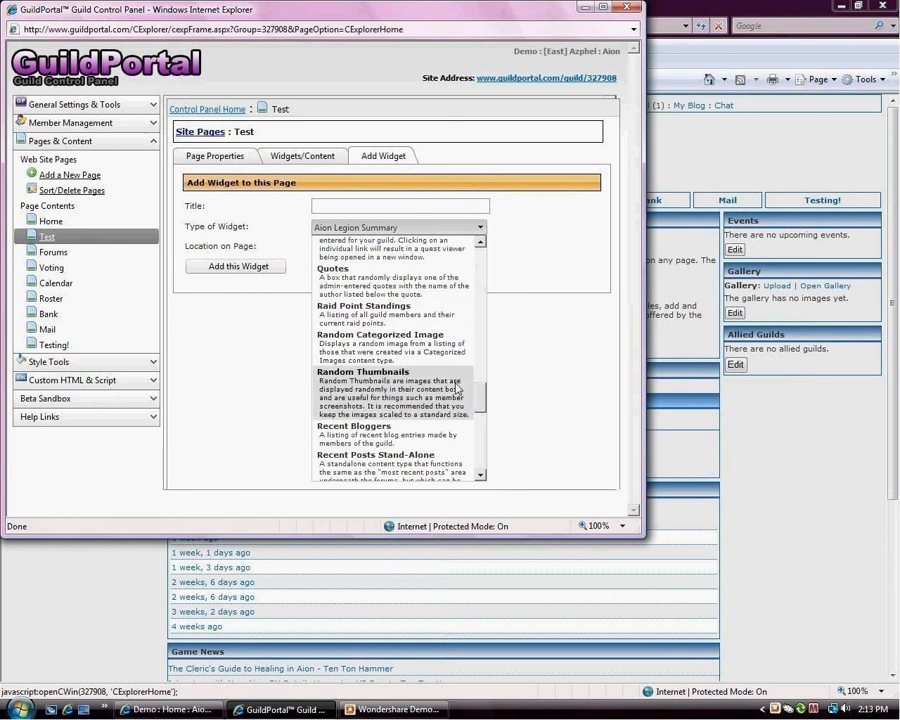
scroll("down", 3)
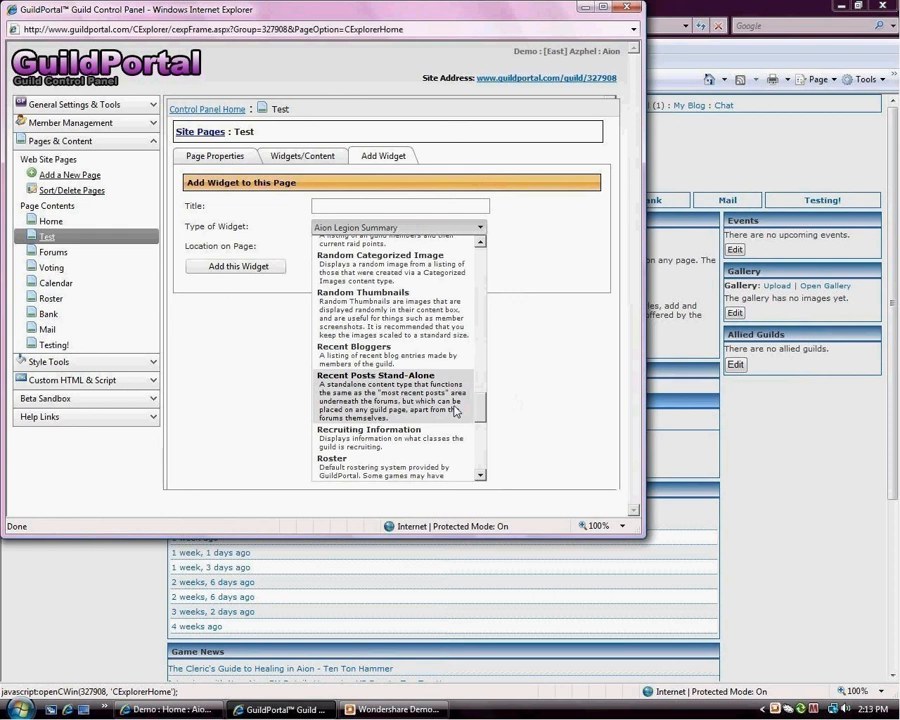
mouse_move(485, 408)
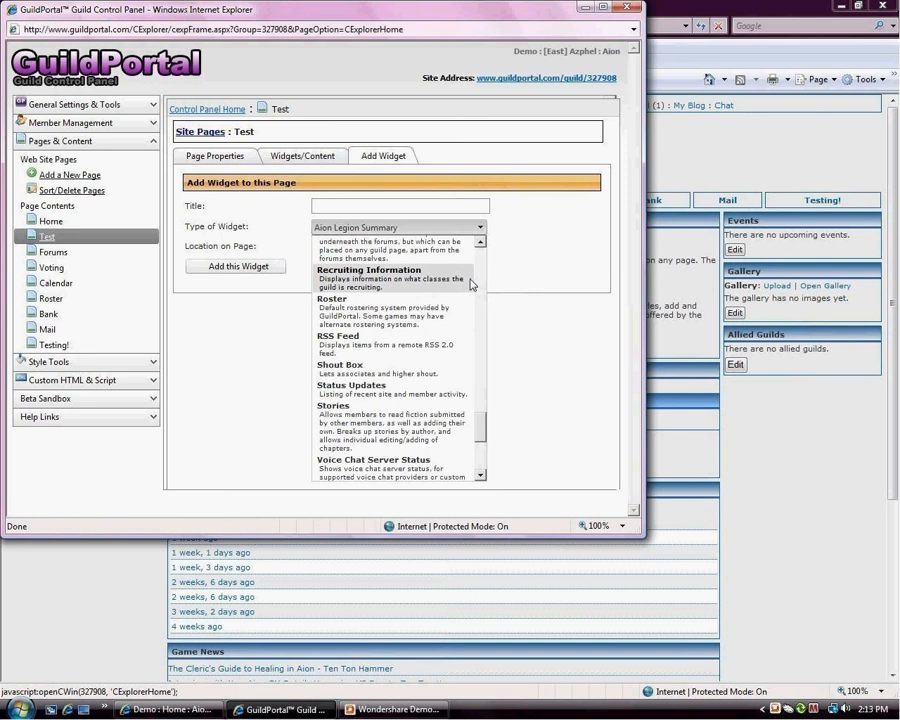
mouse_move(465, 315)
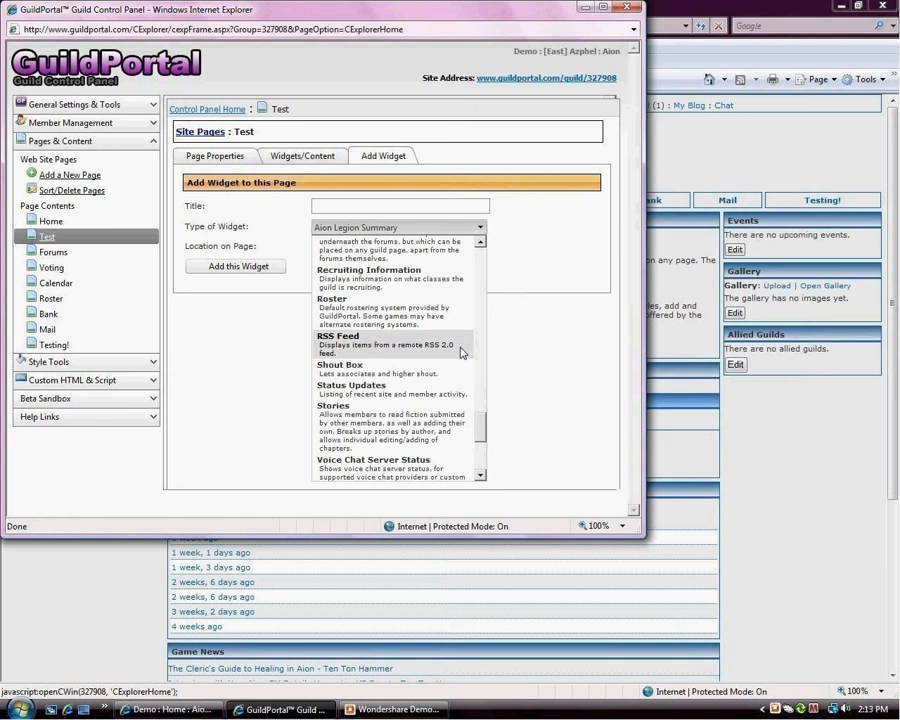
mouse_move(458, 378)
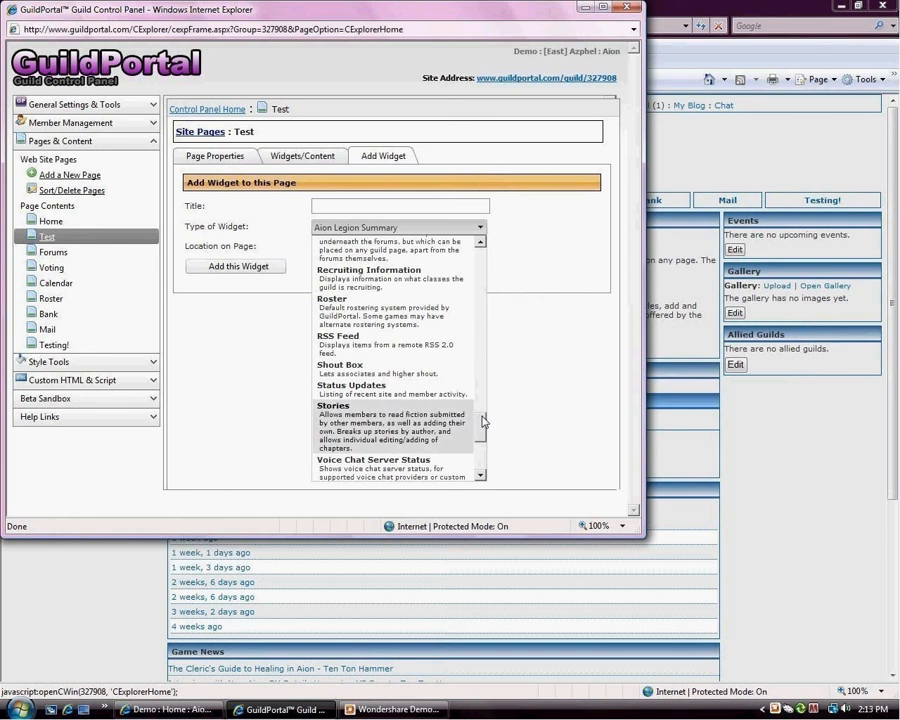
Scroll past Voting Polls and Who's Online to the final XML/XSL Transformation entry.
scroll("down", 3)
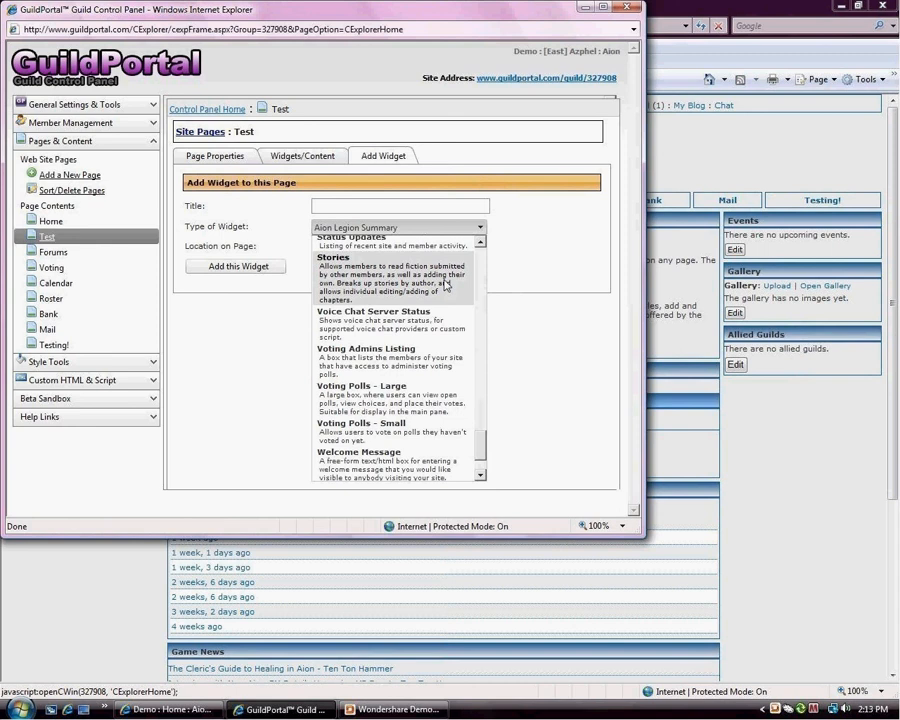
mouse_move(452, 291)
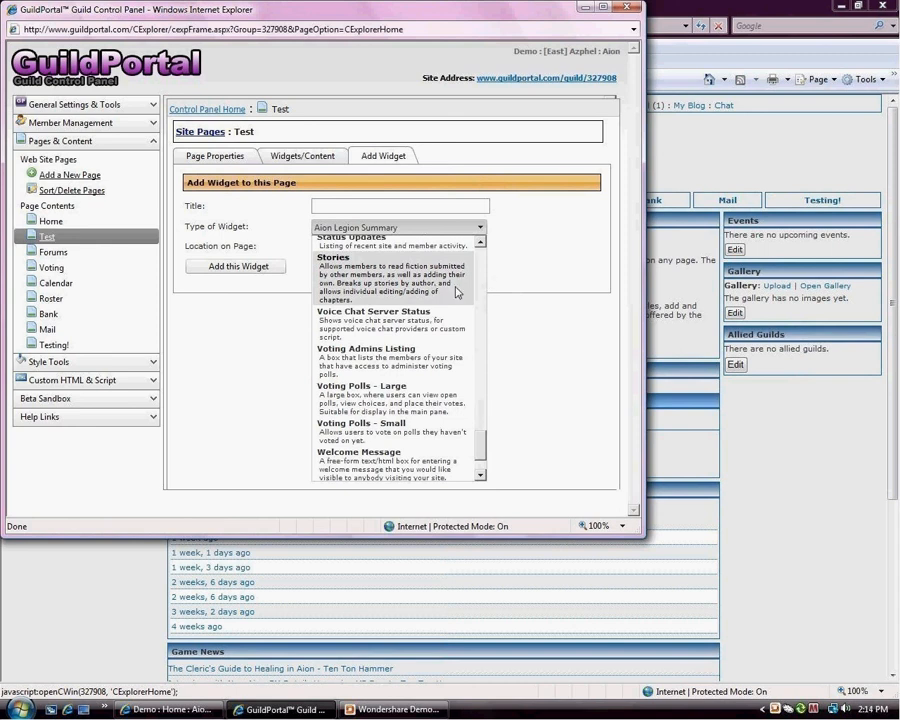
mouse_move(468, 295)
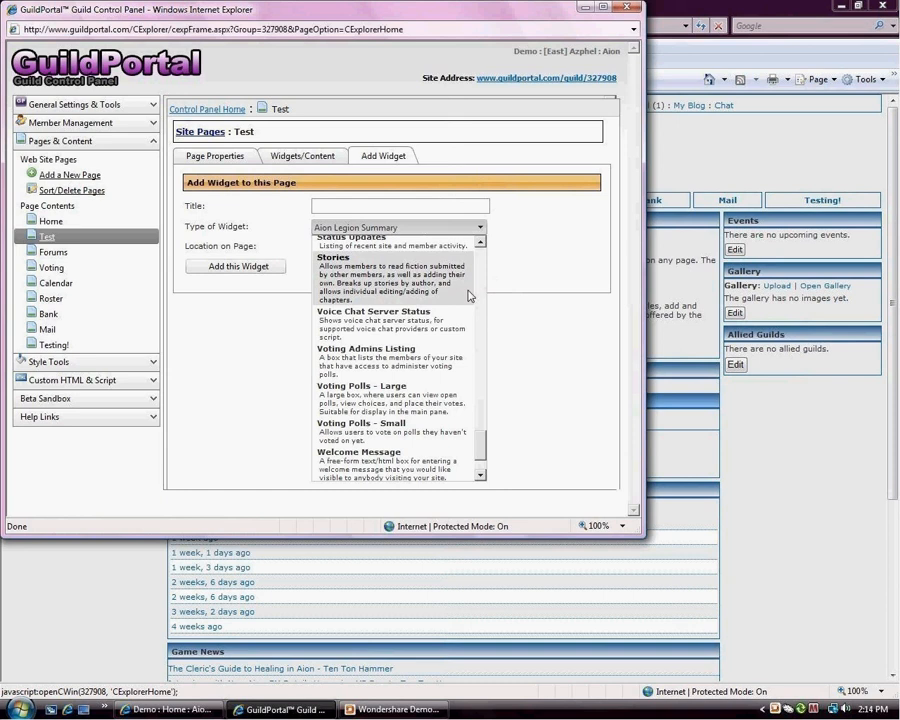
mouse_move(480, 316)
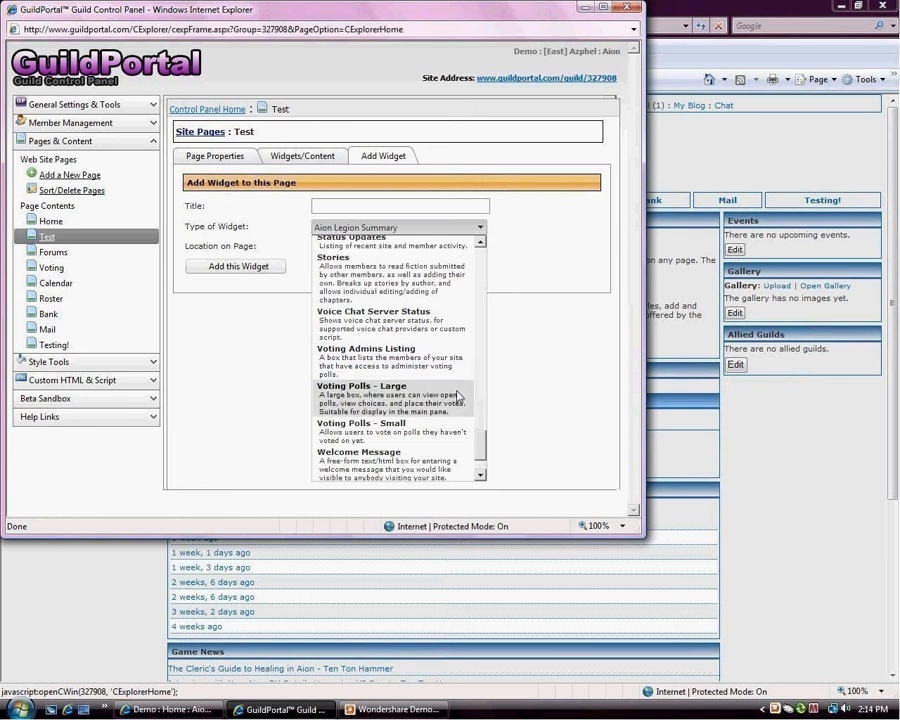
mouse_move(457, 403)
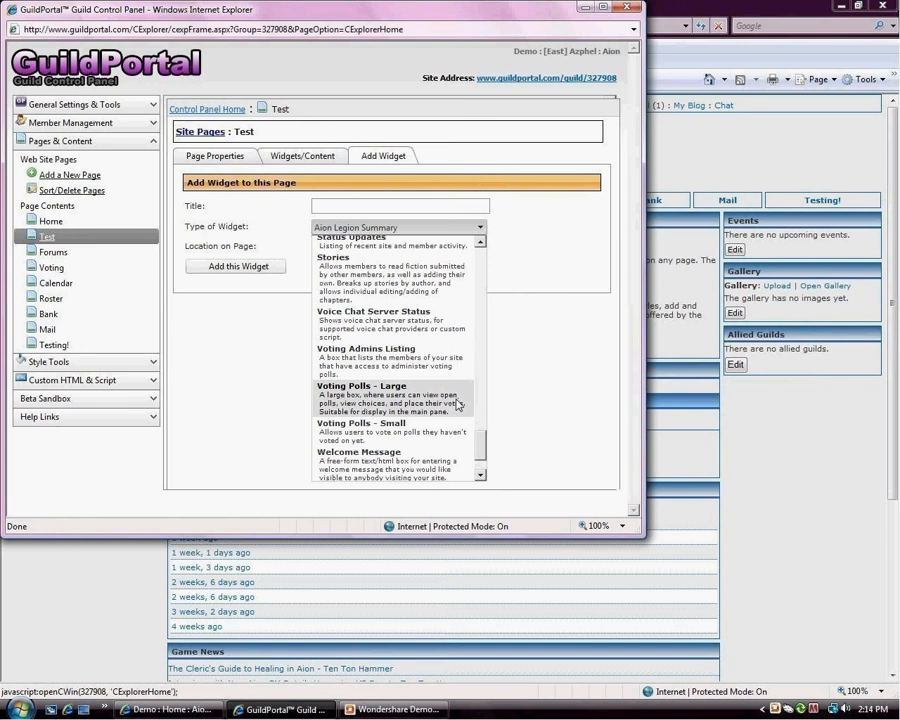
mouse_move(462, 400)
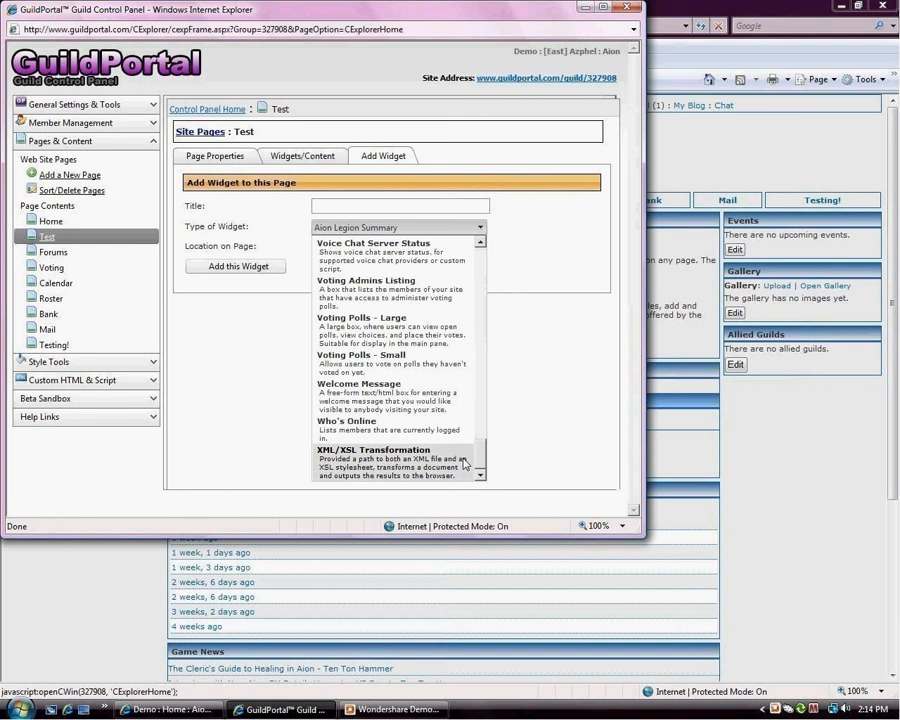
mouse_move(478, 463)
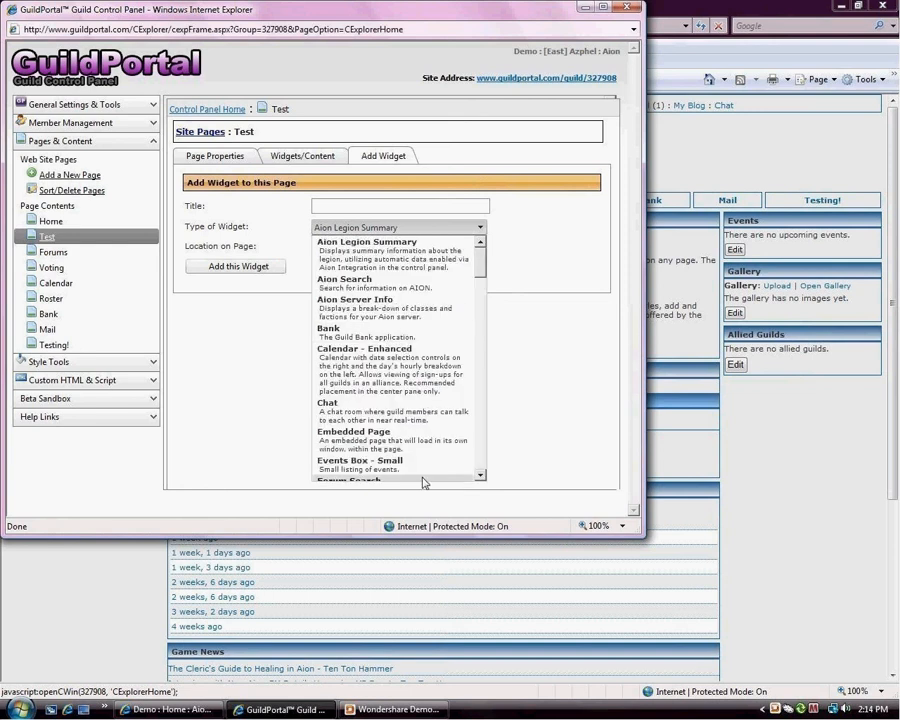
scroll("down", 3)
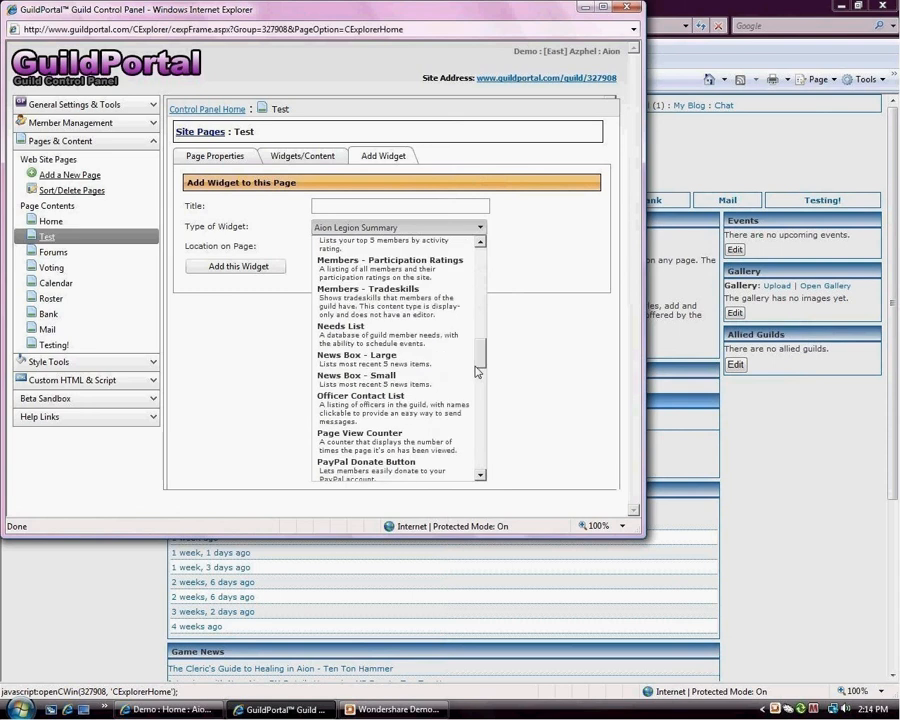
scroll("down", 3)
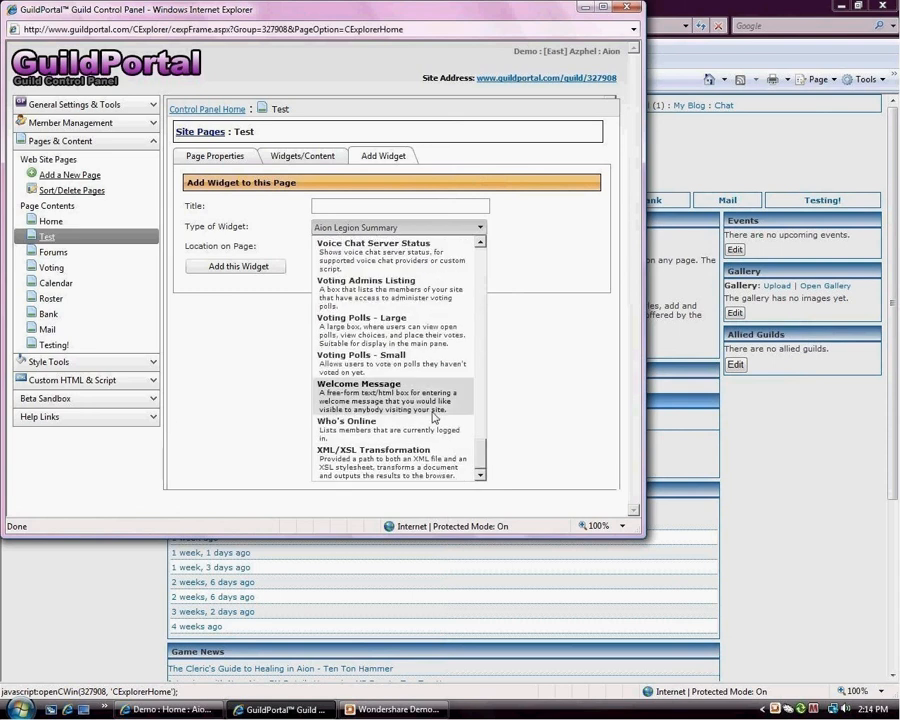